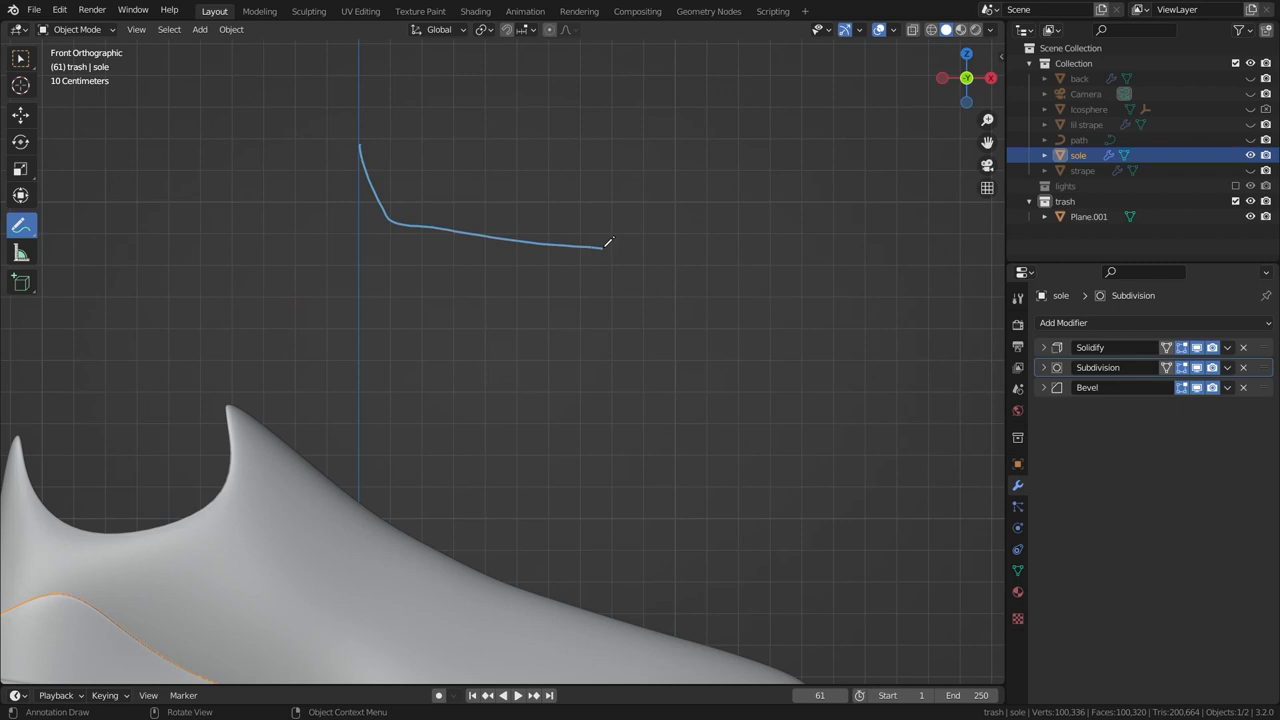
- Sketch an annotation stroke above the shoe, then switch to numpad 1 front view
drag(270, 190, 242, 275)
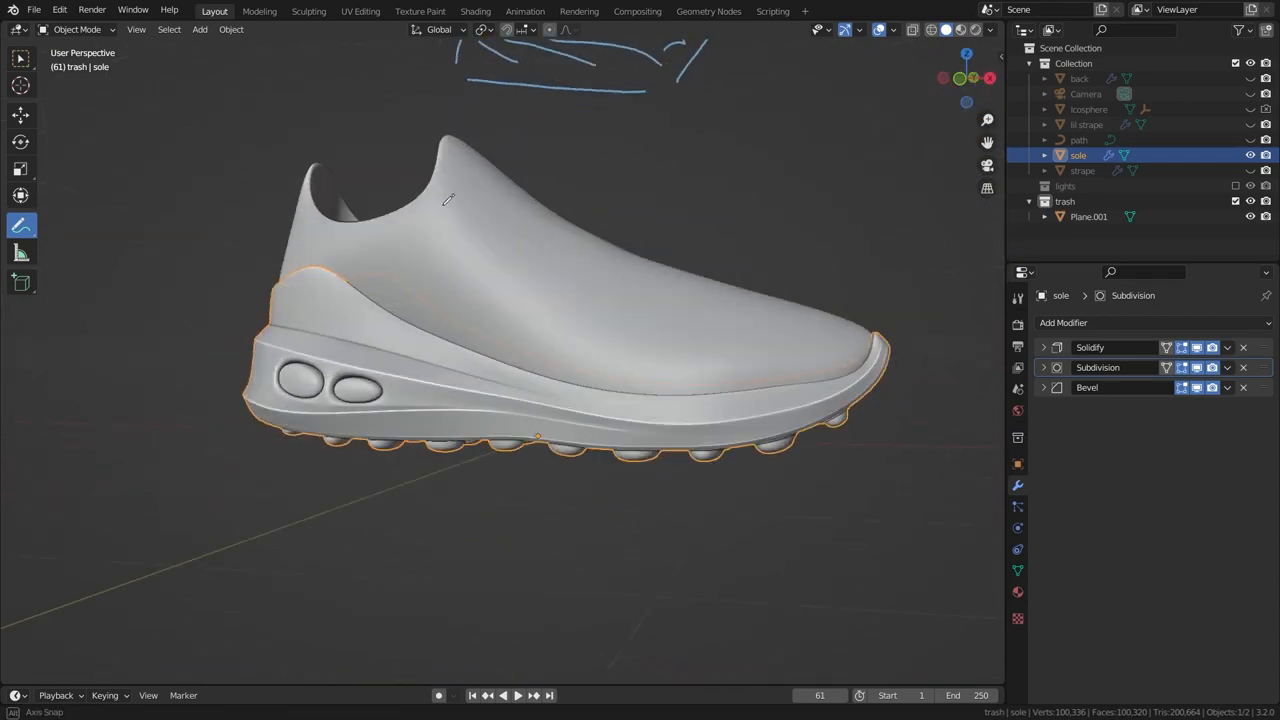
key(KP_1)
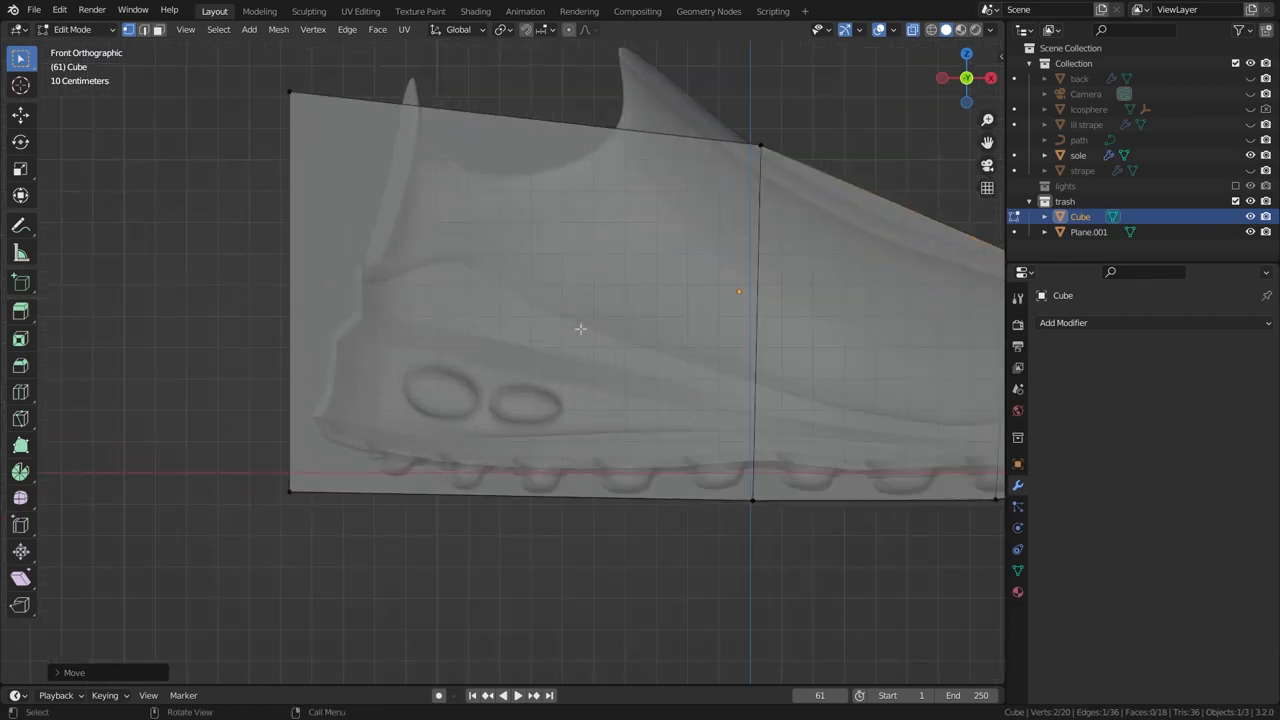
mouse_move(560, 358)
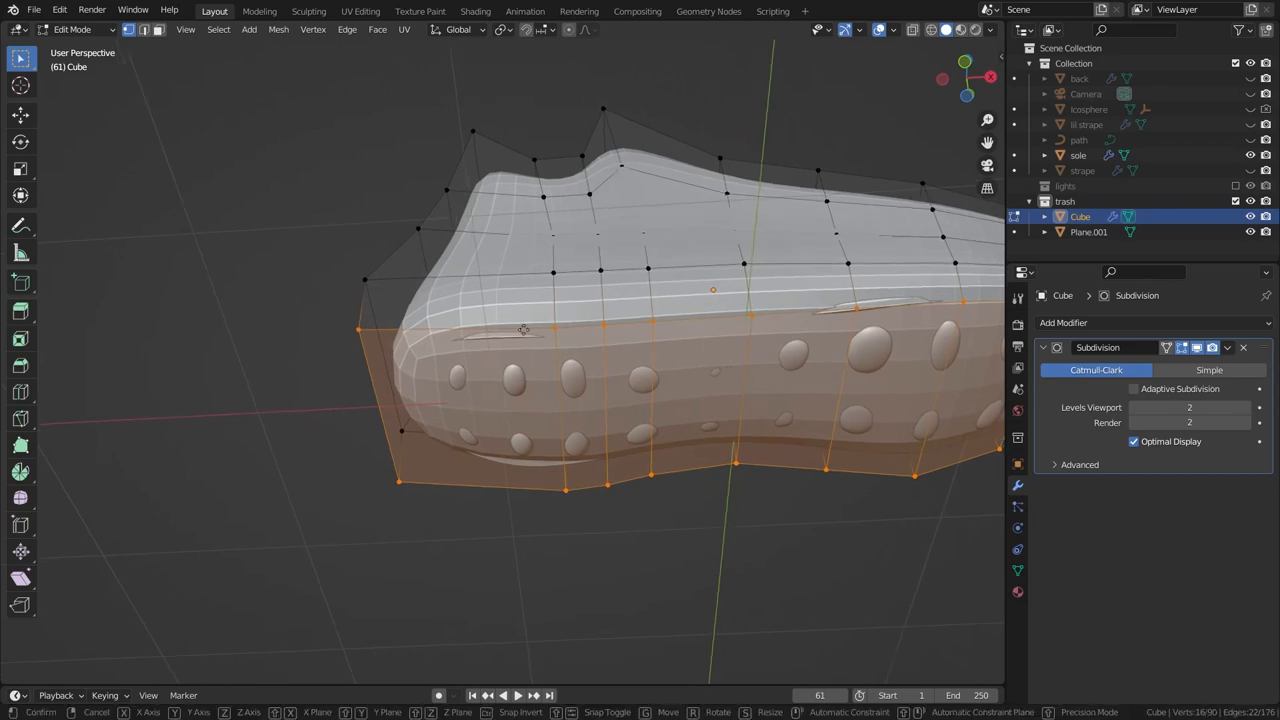
- Pull, slide and move cage vertices snug around the sole and shoe, then return to Object Mode
drag(520, 330, 540, 401)
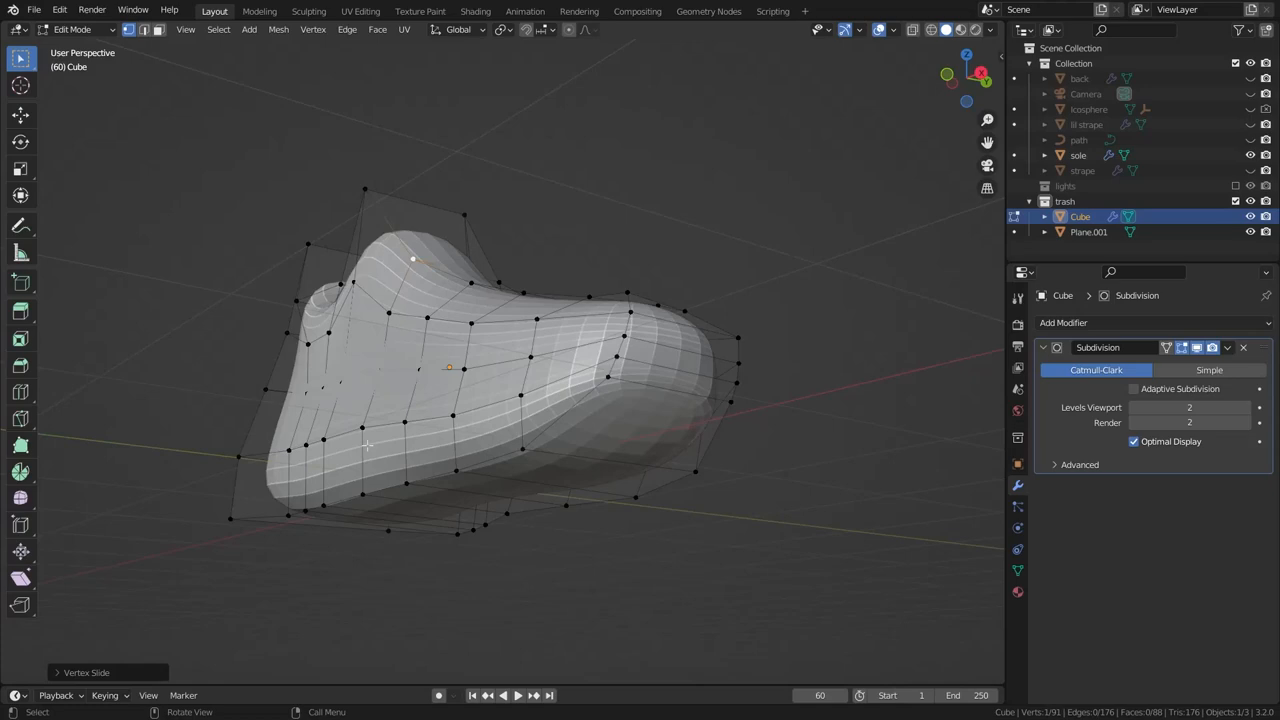
drag(368, 445, 425, 435)
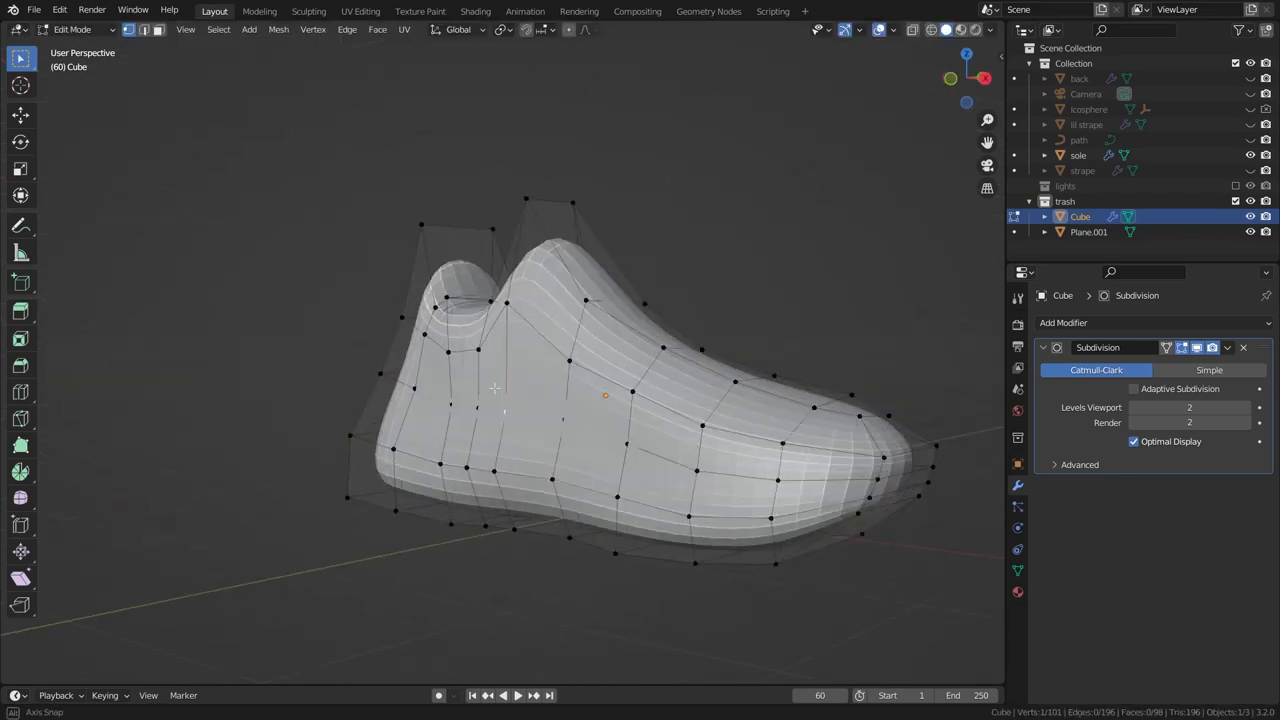
drag(500, 400, 420, 450)
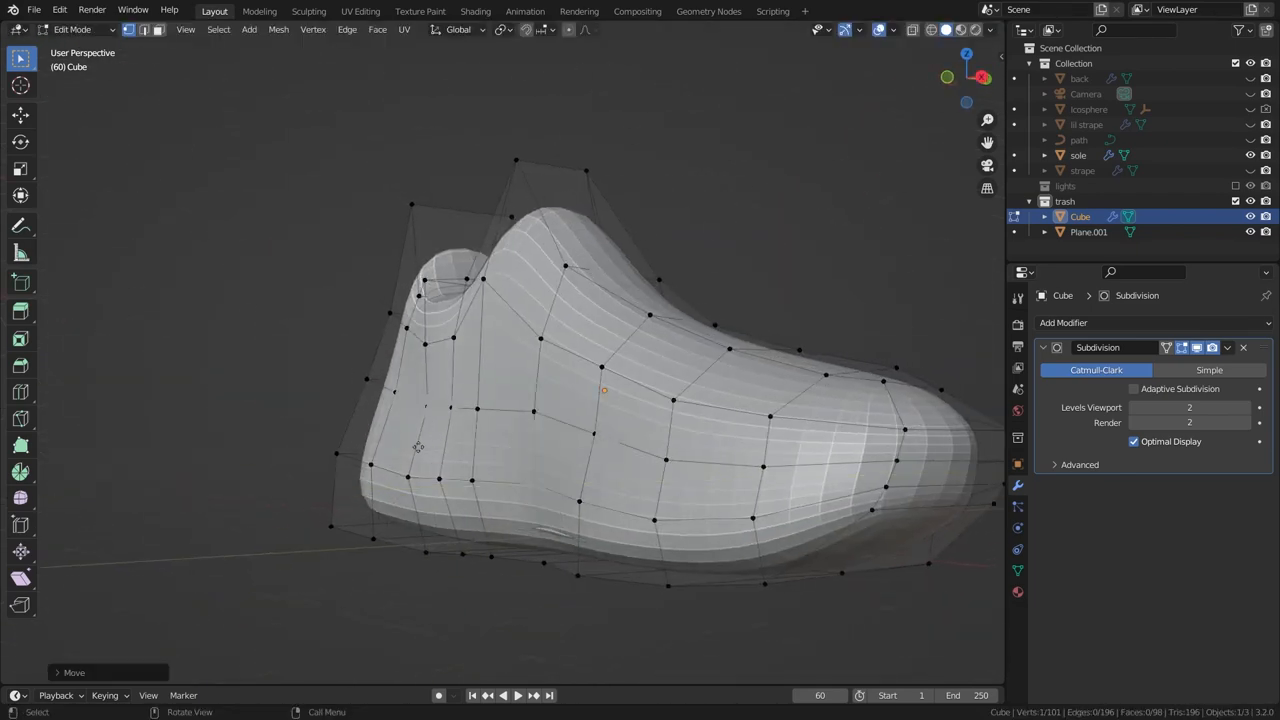
key(Tab)
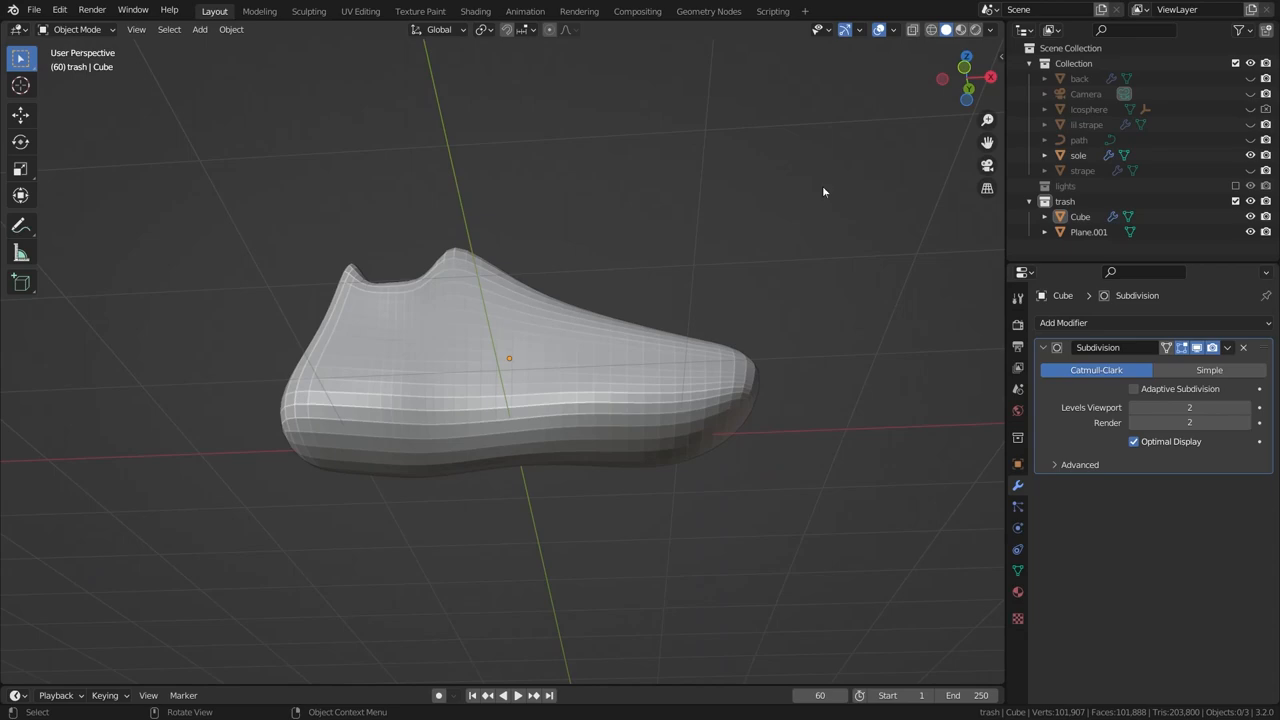
- Set the cage's Viewport Display to Wire and view the sneaker from the front
key(KP_1)
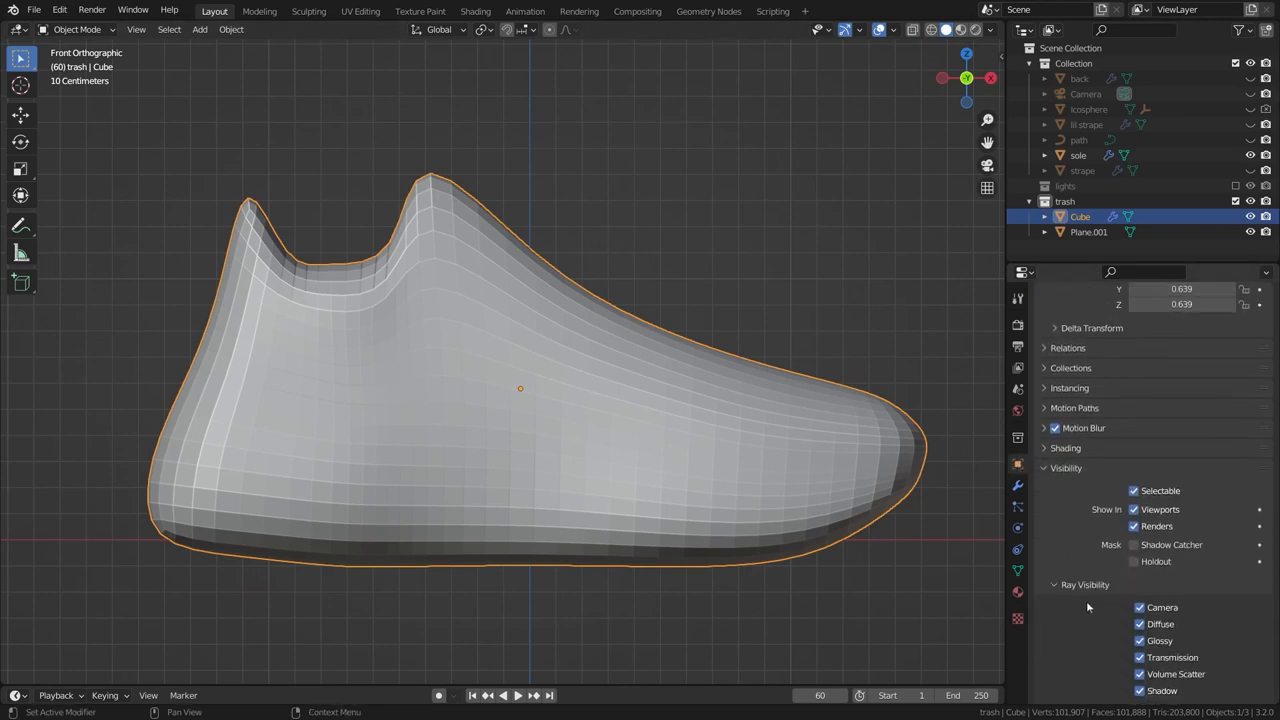
scroll(down, 3)
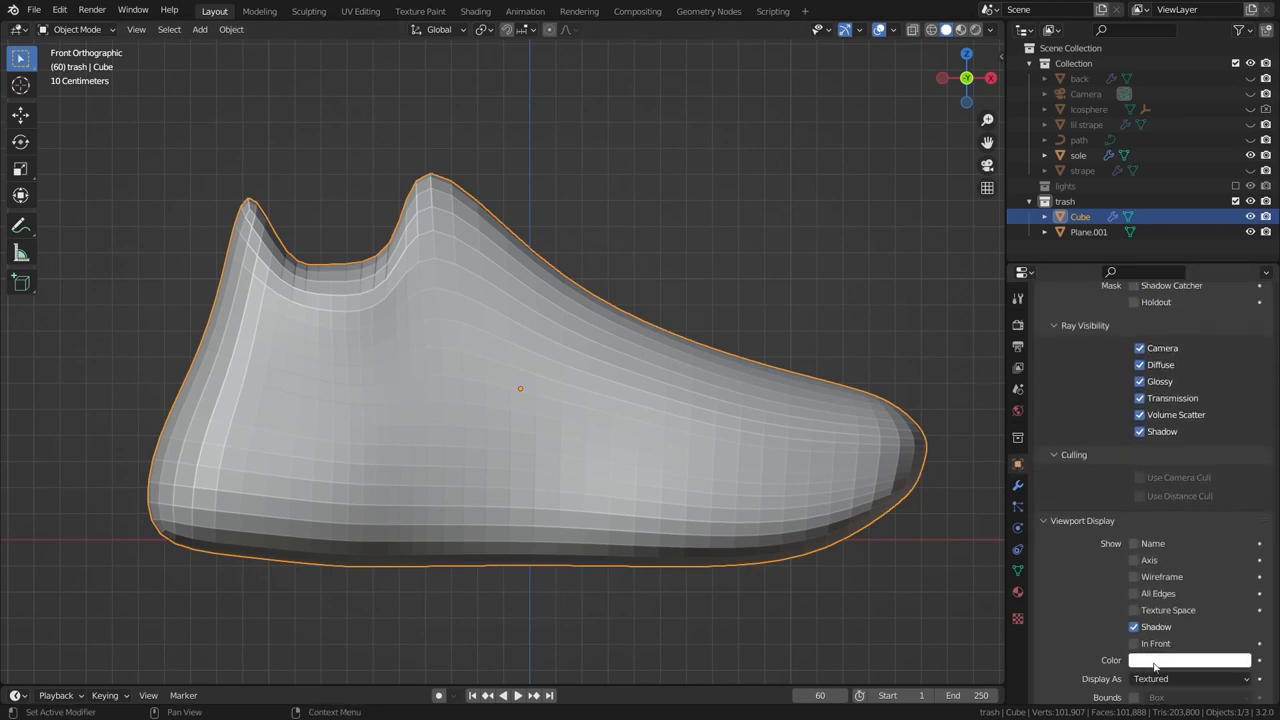
click(1188, 679)
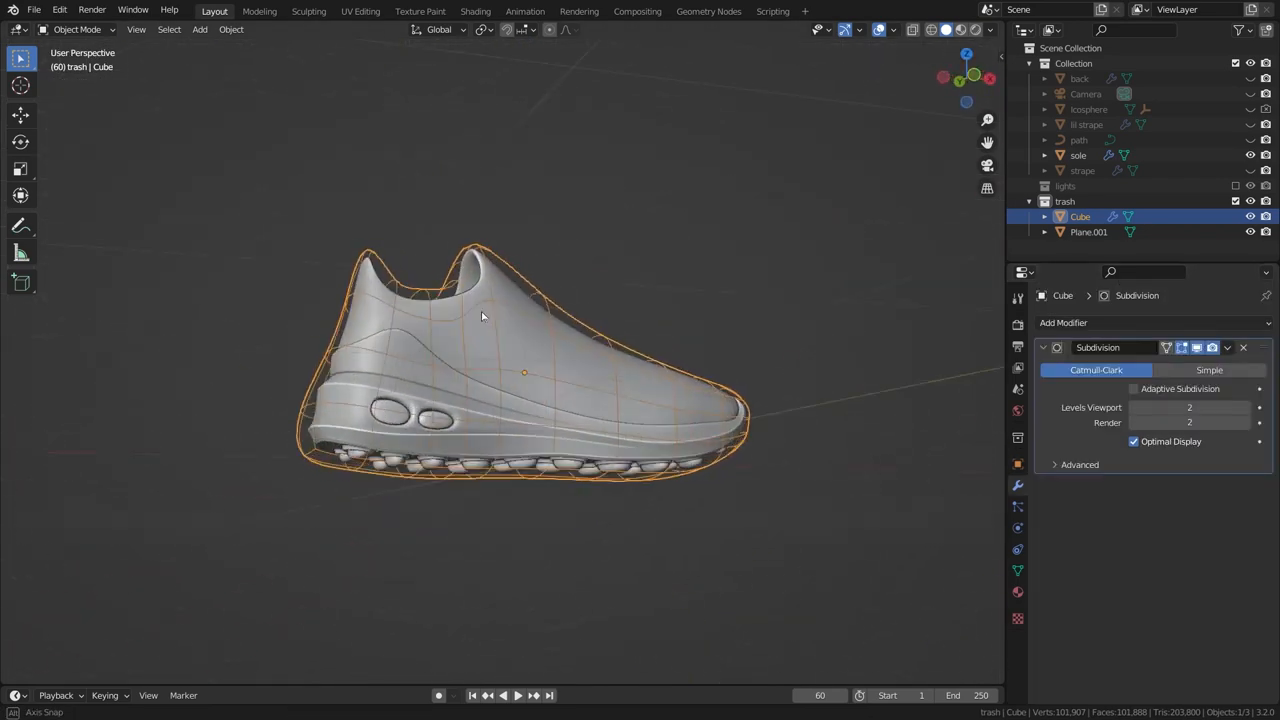
key(KP_1)
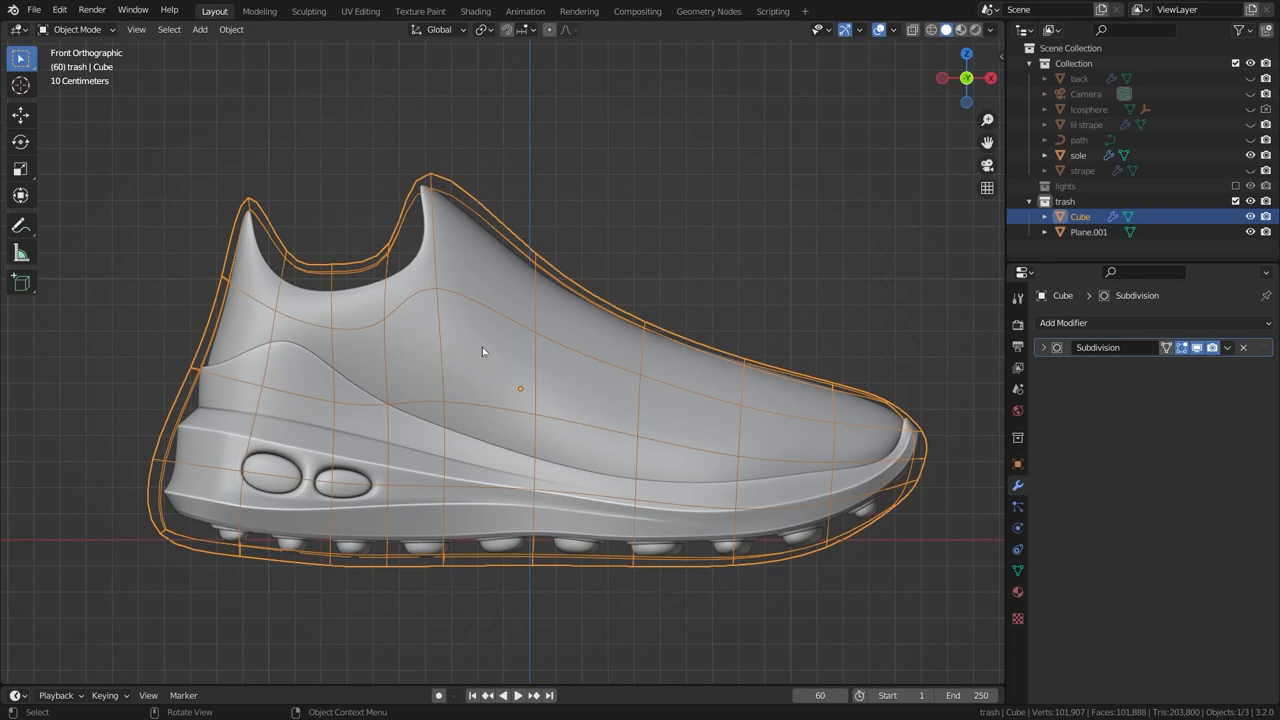
click(199, 29)
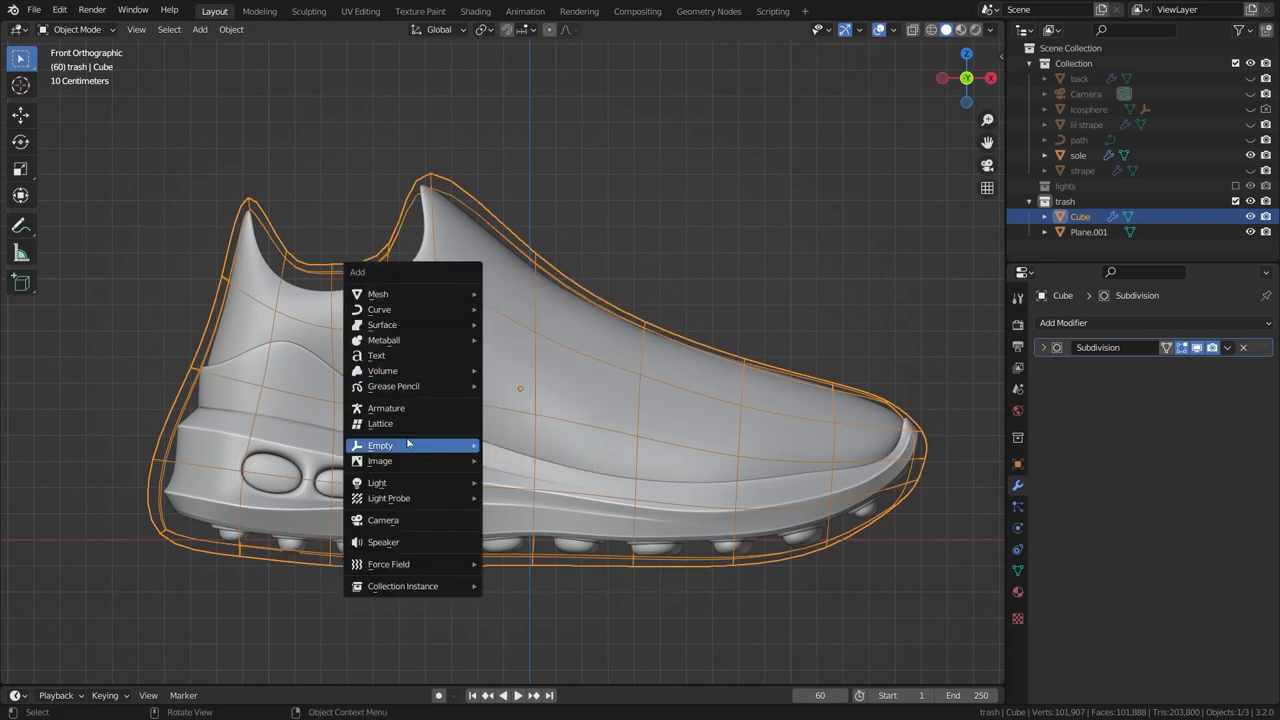
- Add an armature and enter Edit Mode to place its bone inside the shoe
click(386, 408)
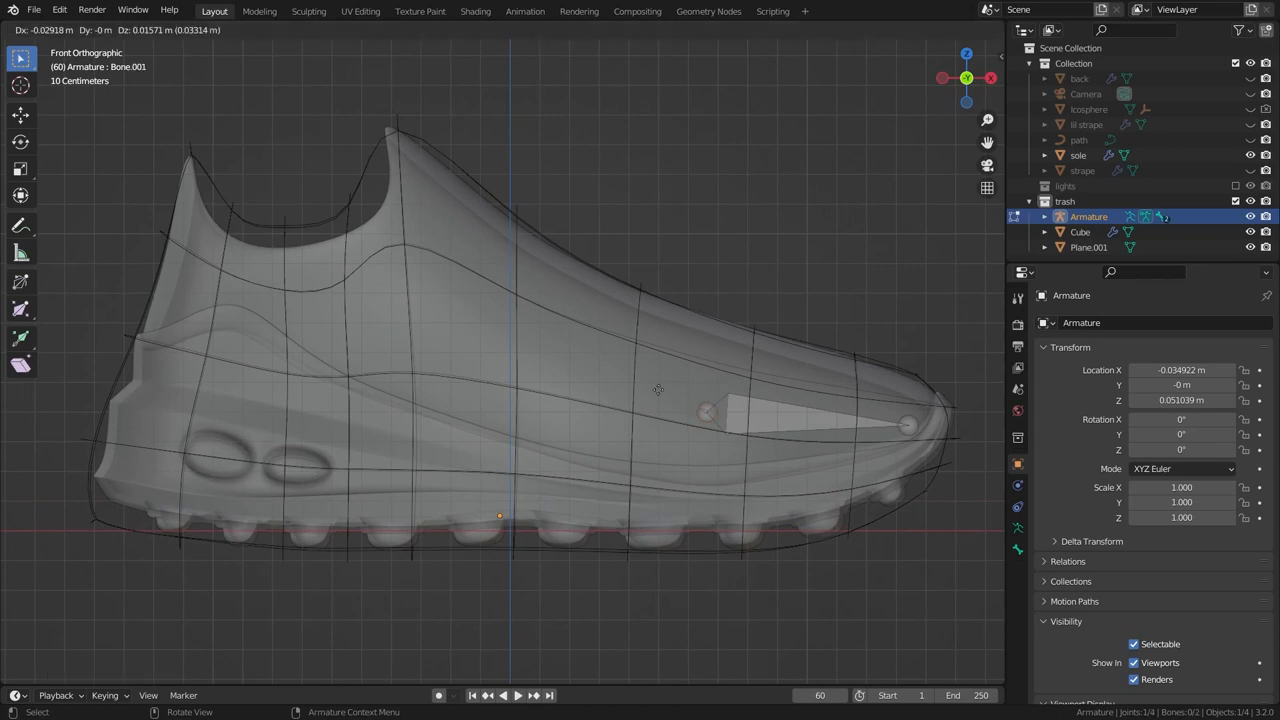
key(Tab)
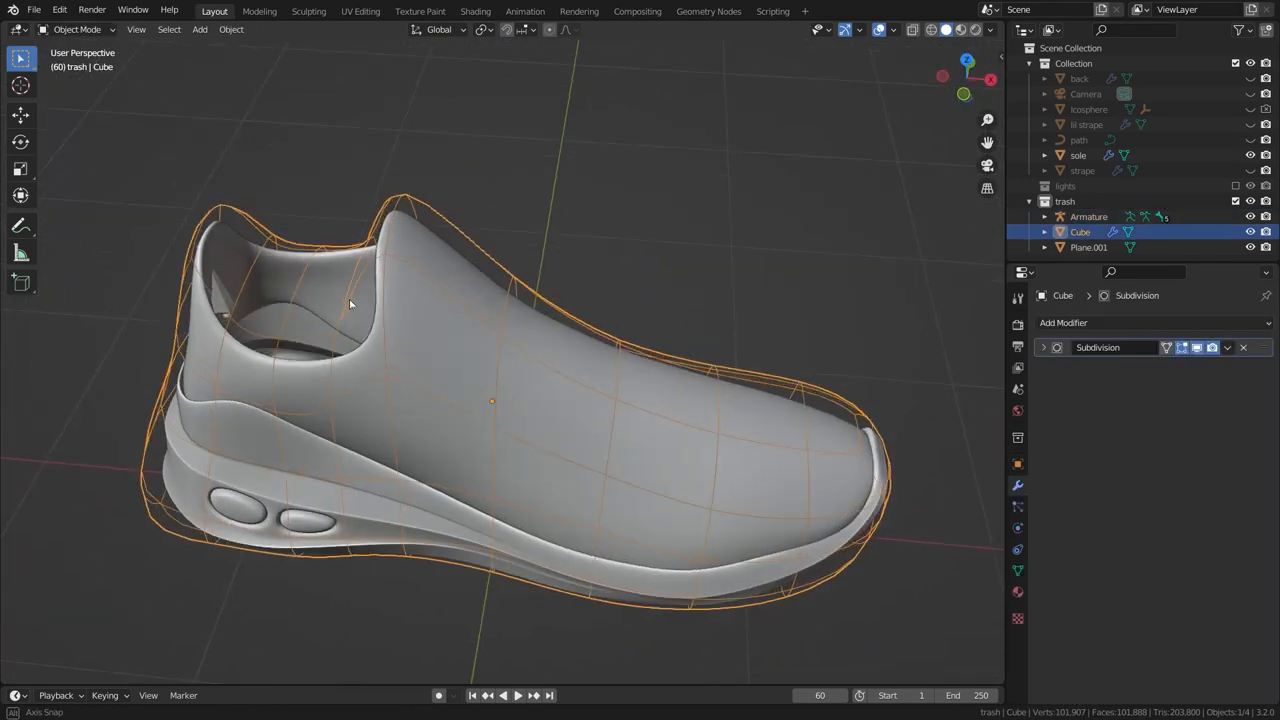
- Enable In Front on the Armature so its bones show through the shoe
click(1088, 216)
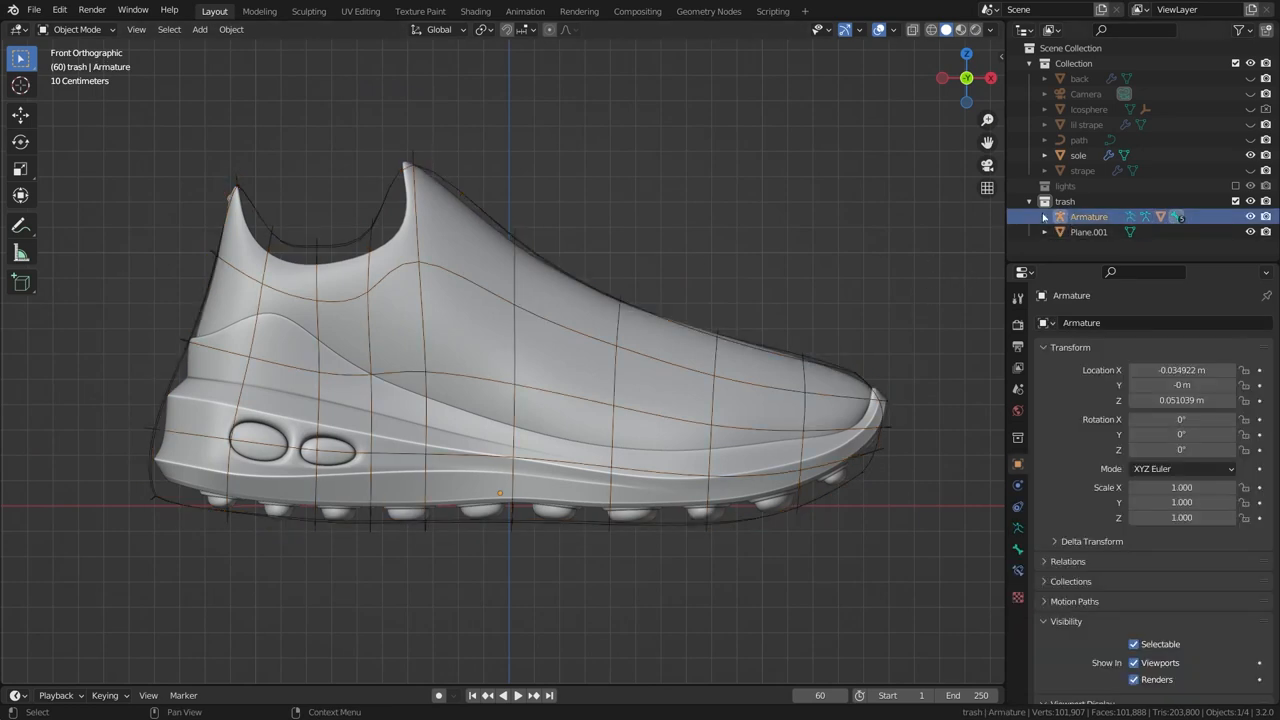
scroll(down, 3)
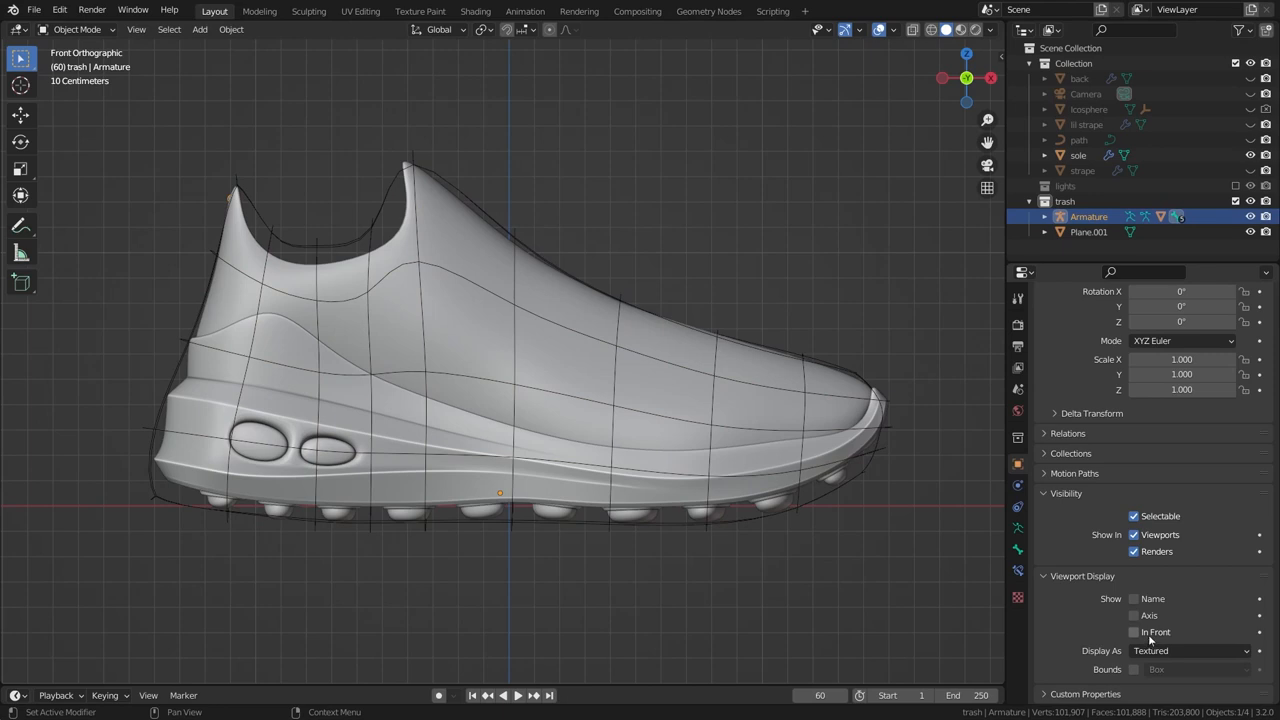
click(1133, 632)
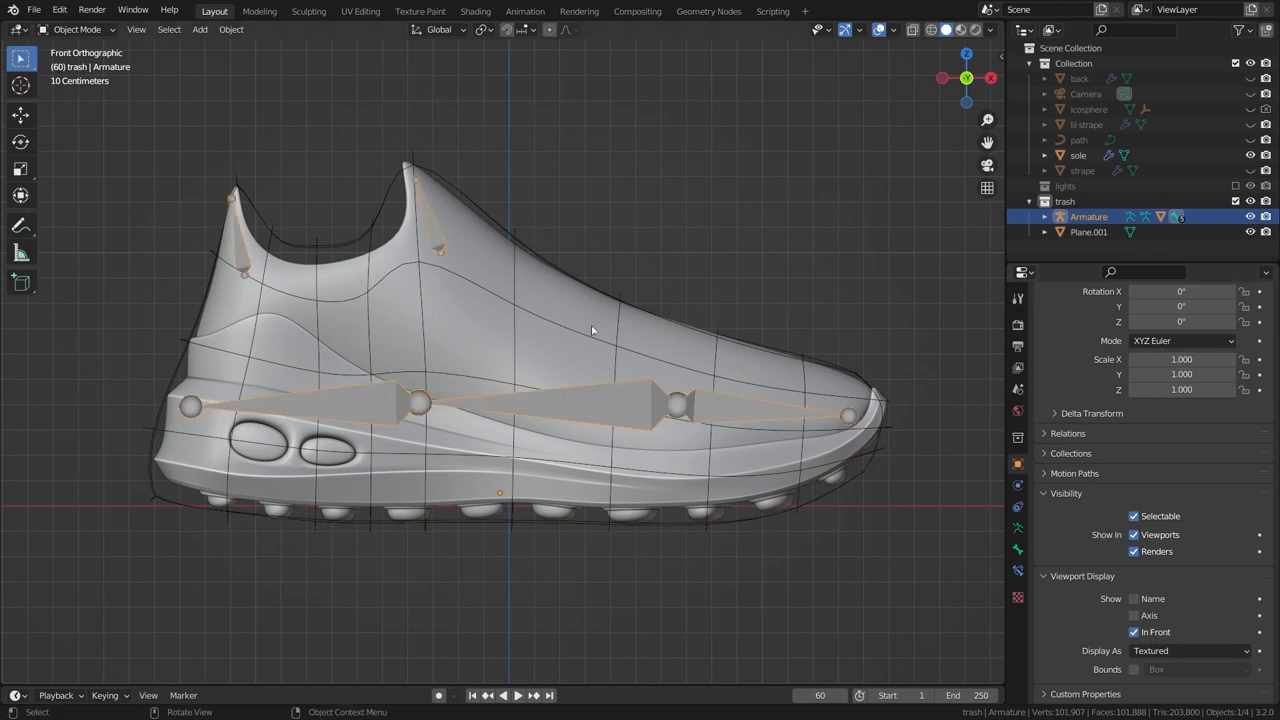
mouse_move(500, 293)
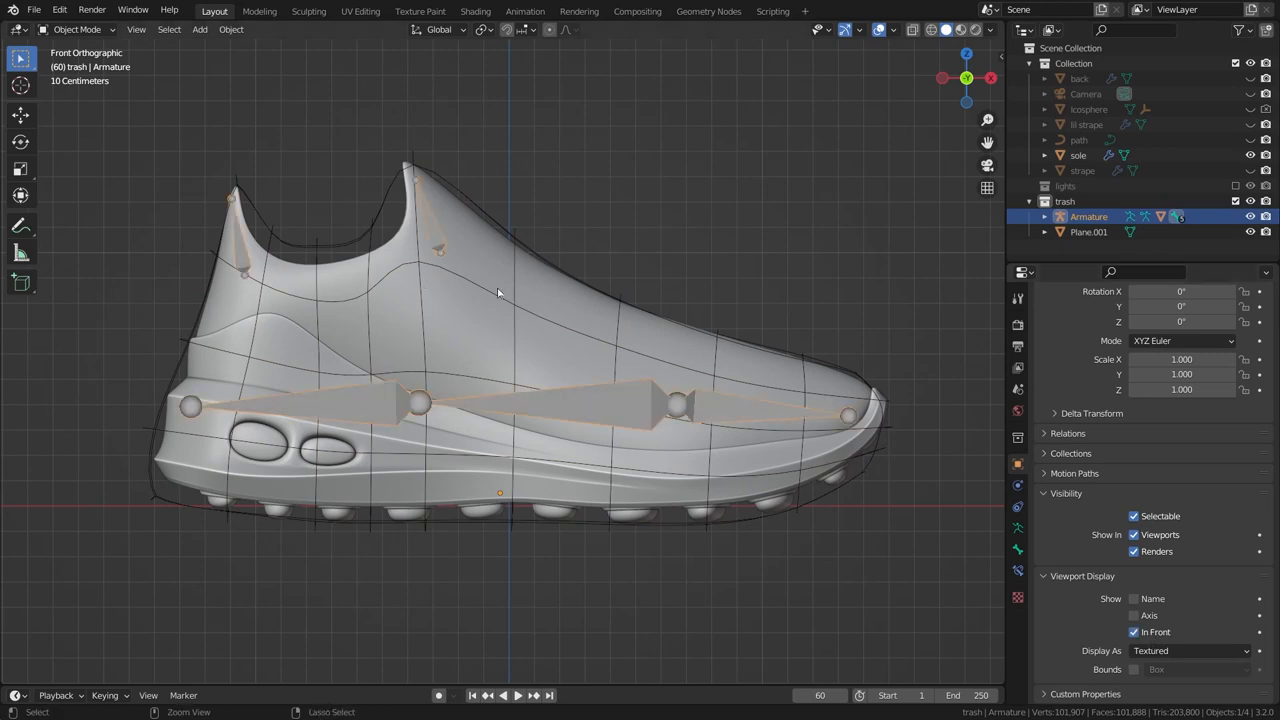
click(75, 29)
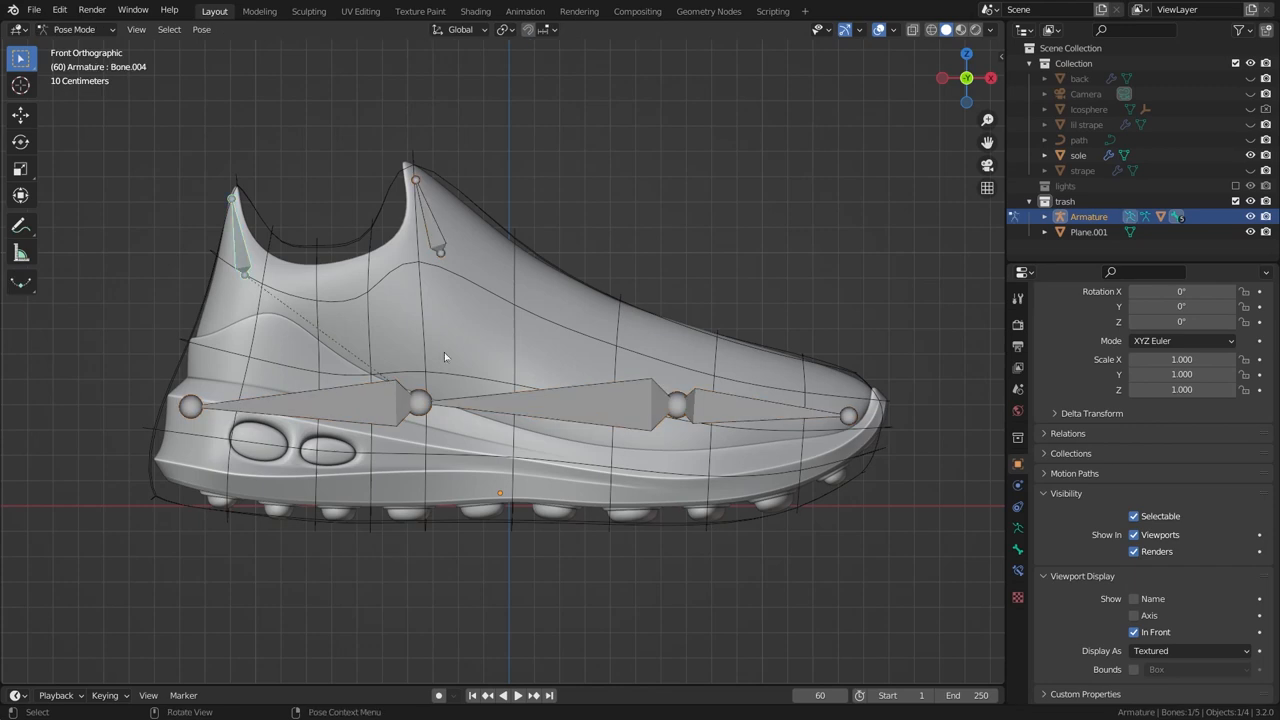
key(r)
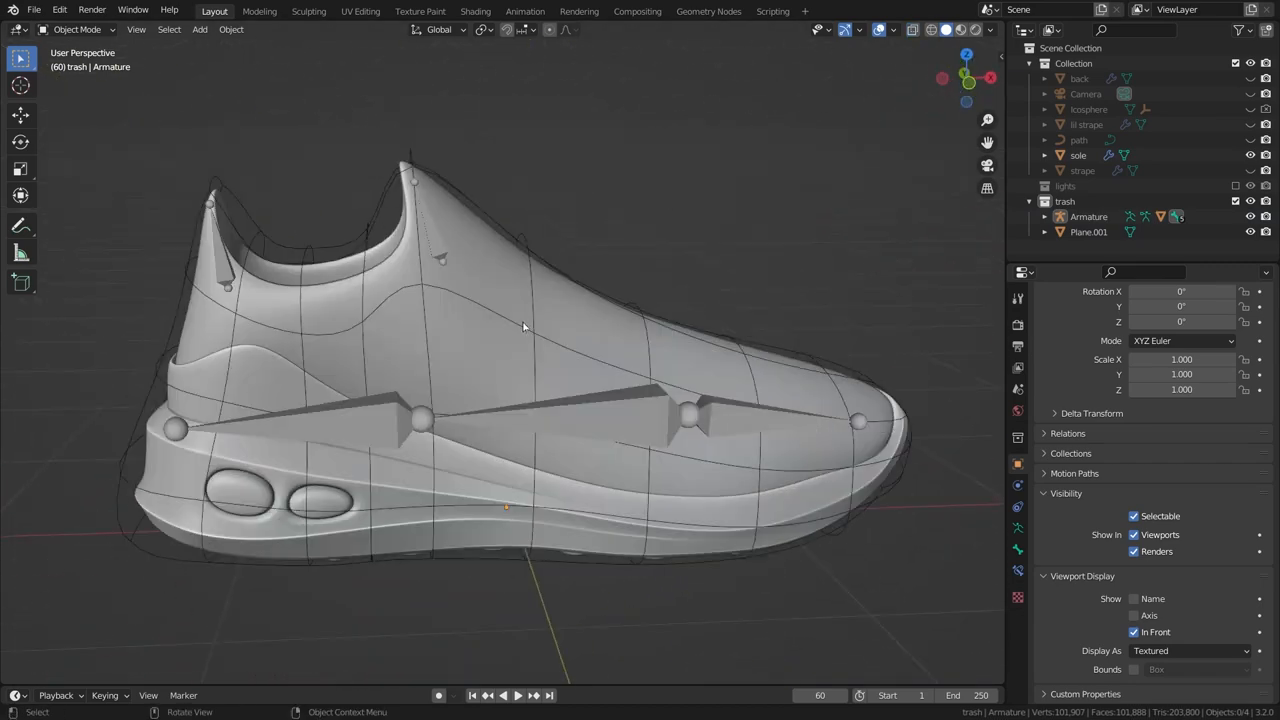
mouse_move(367, 513)
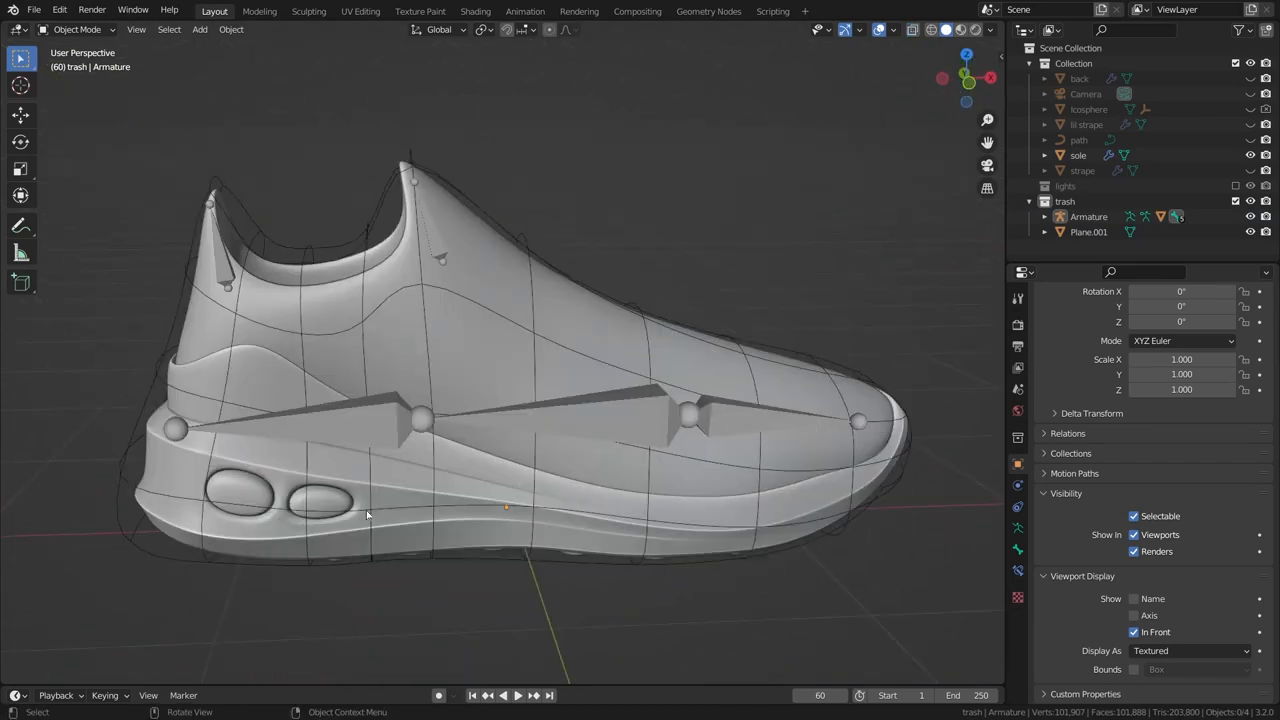
drag(367, 515, 447, 176)
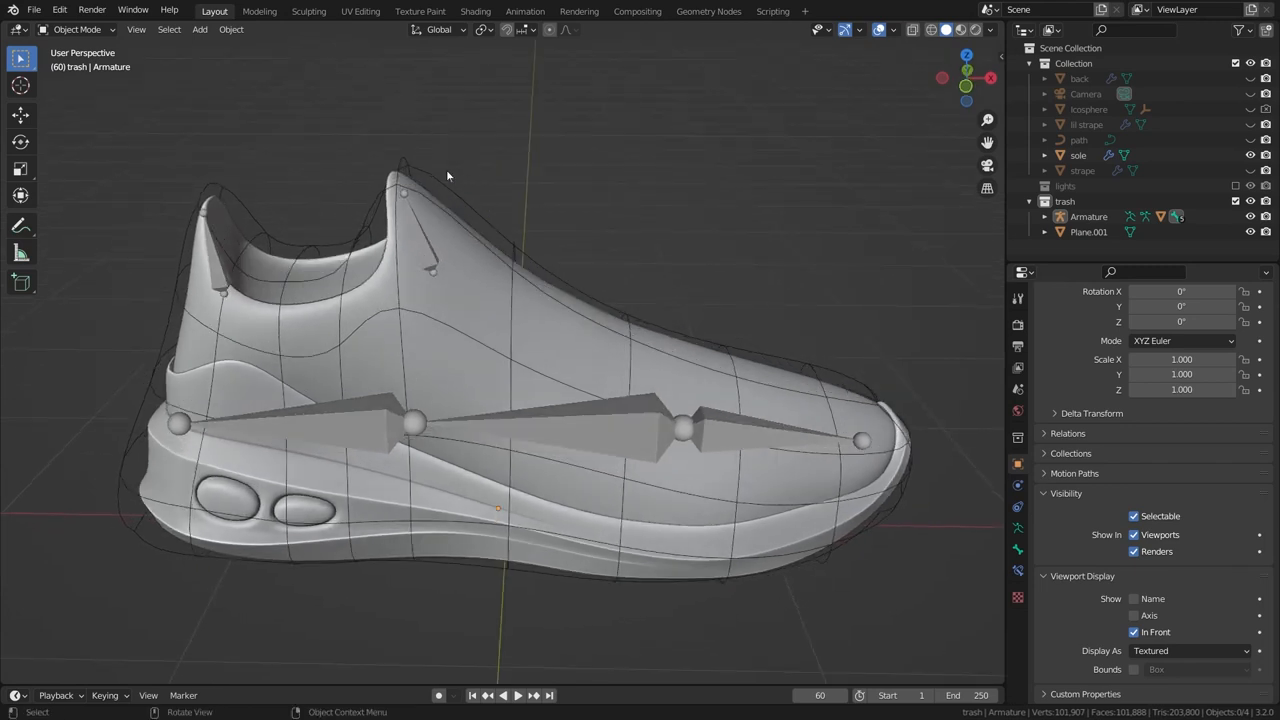
mouse_move(463, 228)
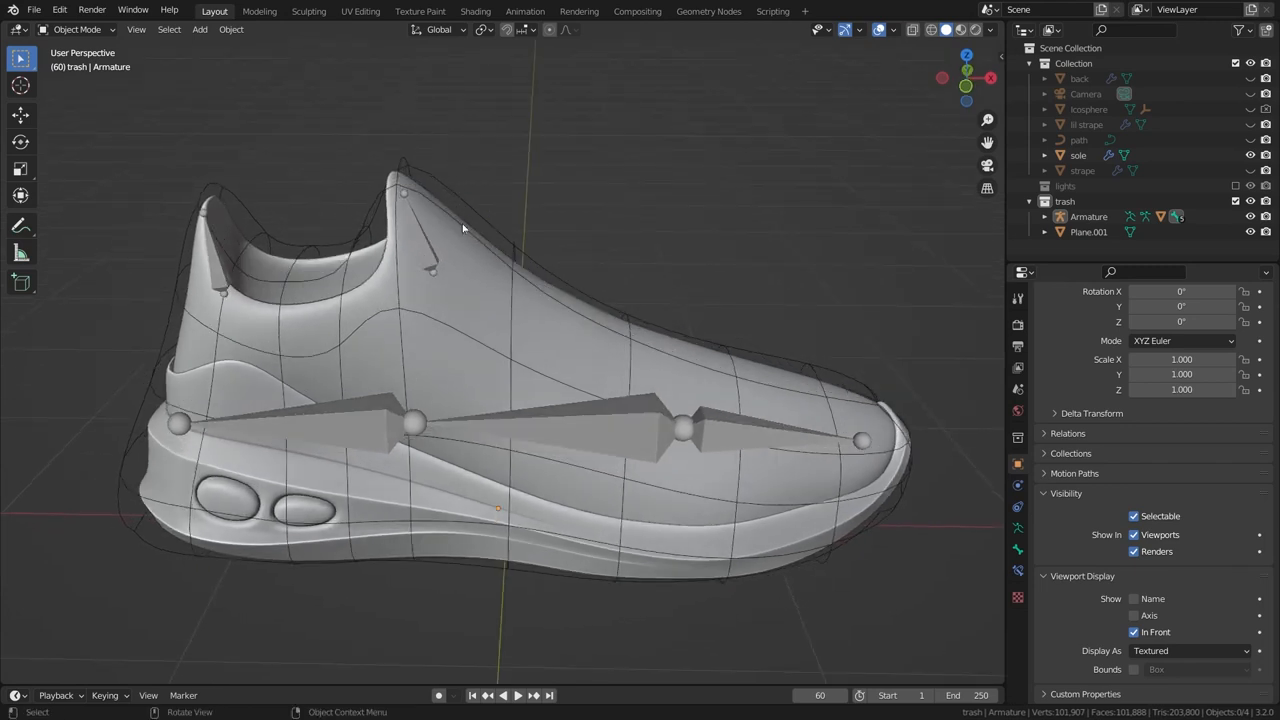
mouse_move(612, 369)
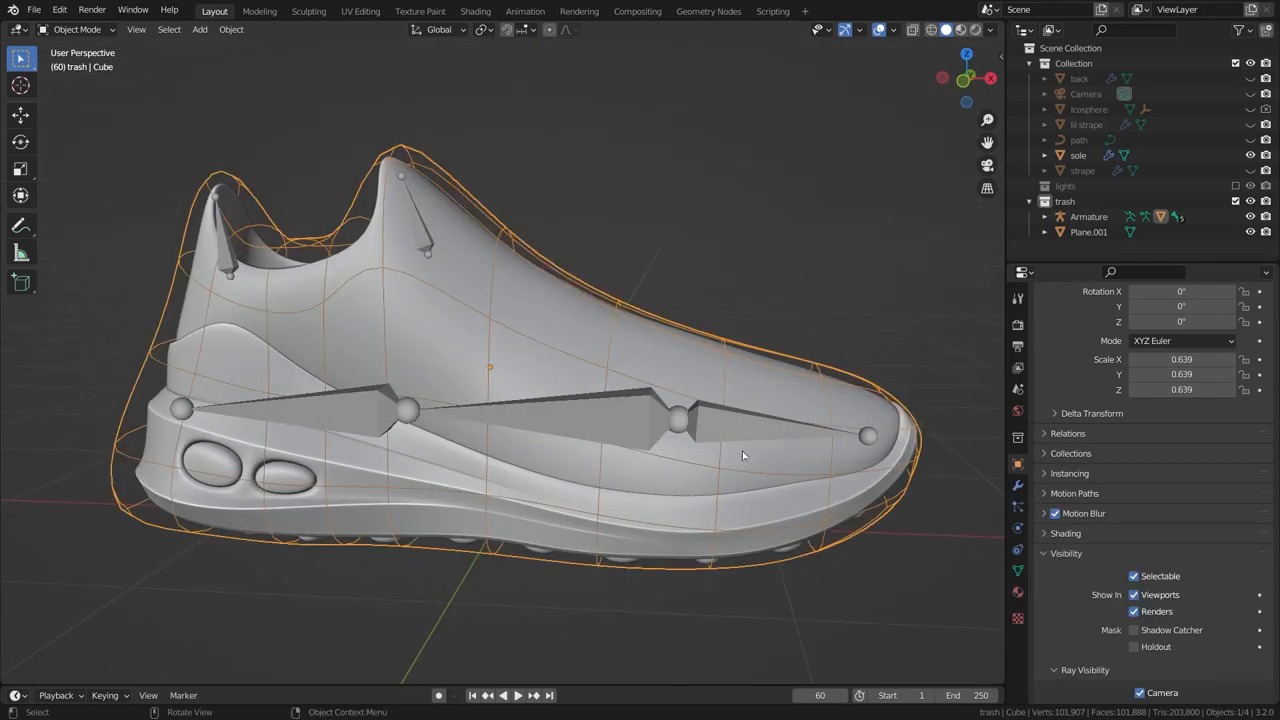
- Add a Mesh Deform modifier to the sole, target the cage, and bind it
click(1088, 216)
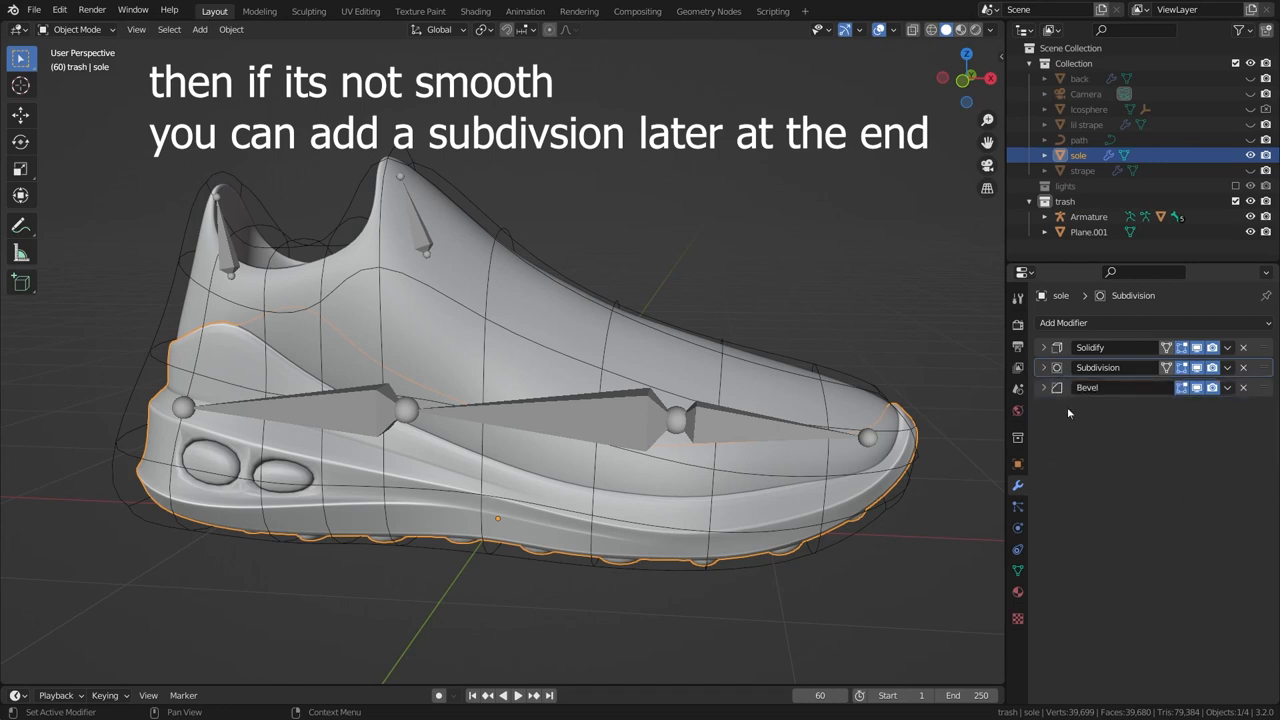
click(1063, 322)
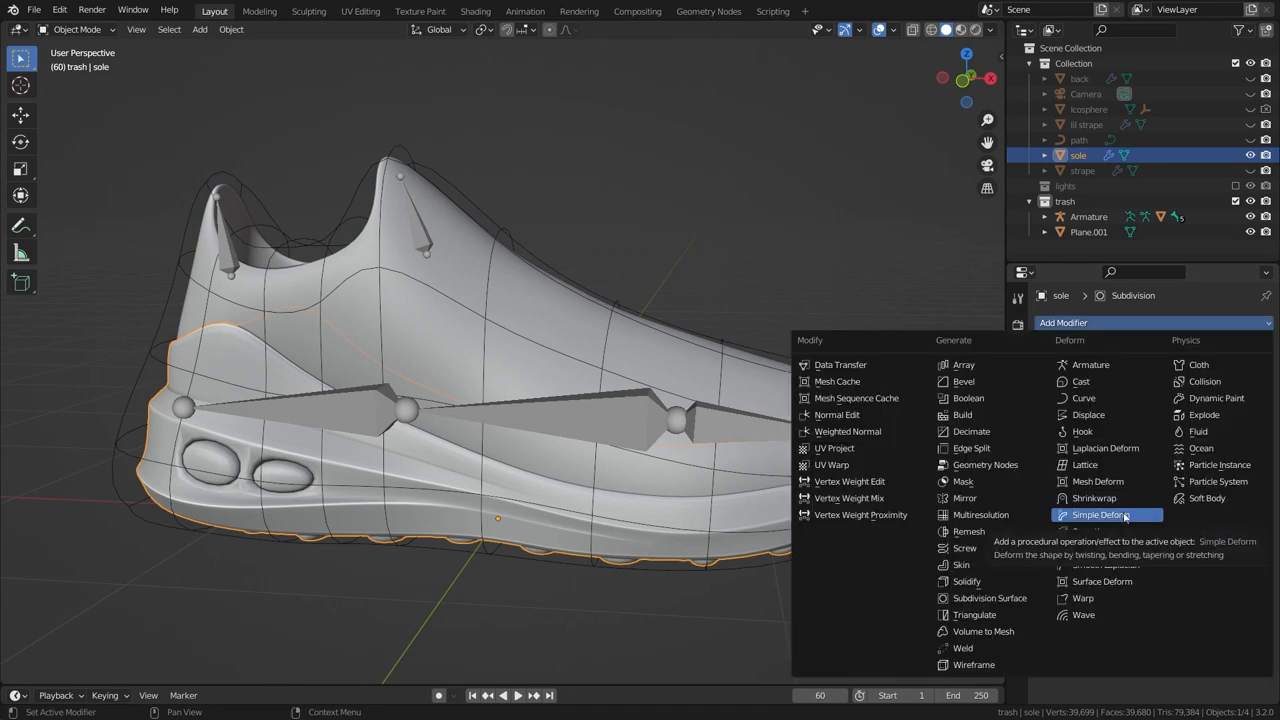
click(1095, 481)
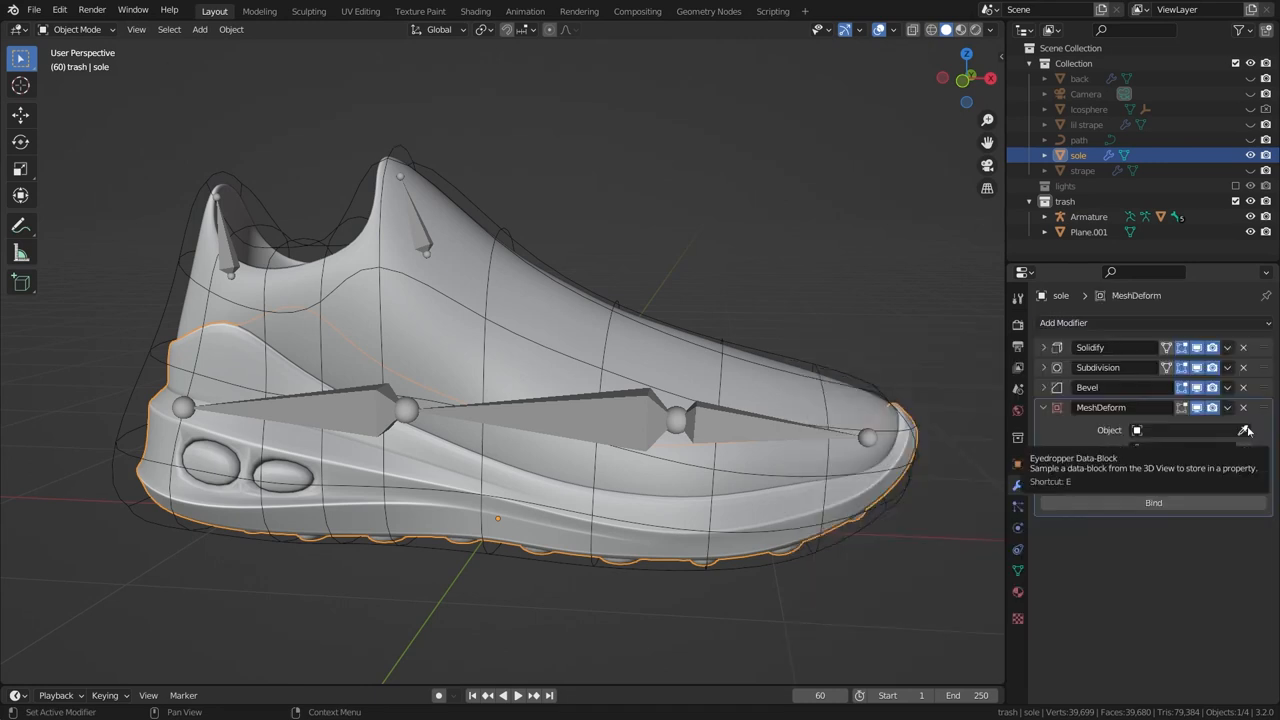
click(1244, 430)
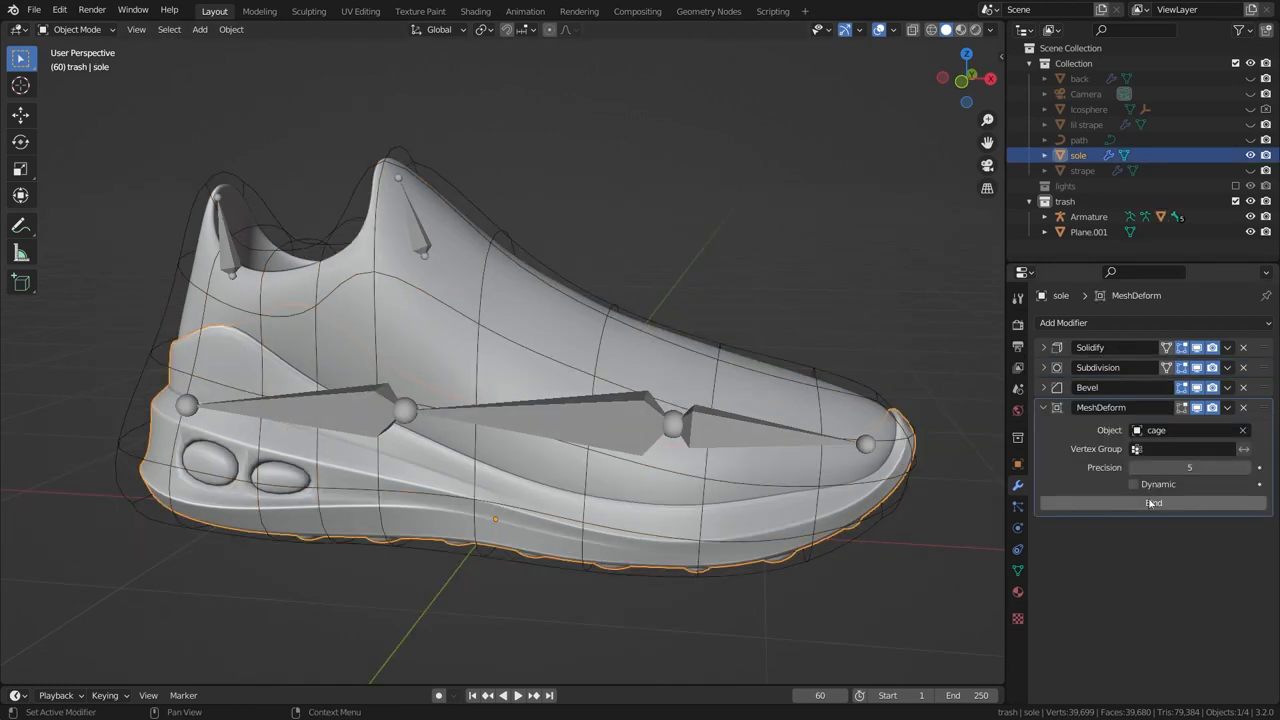
click(1152, 503)
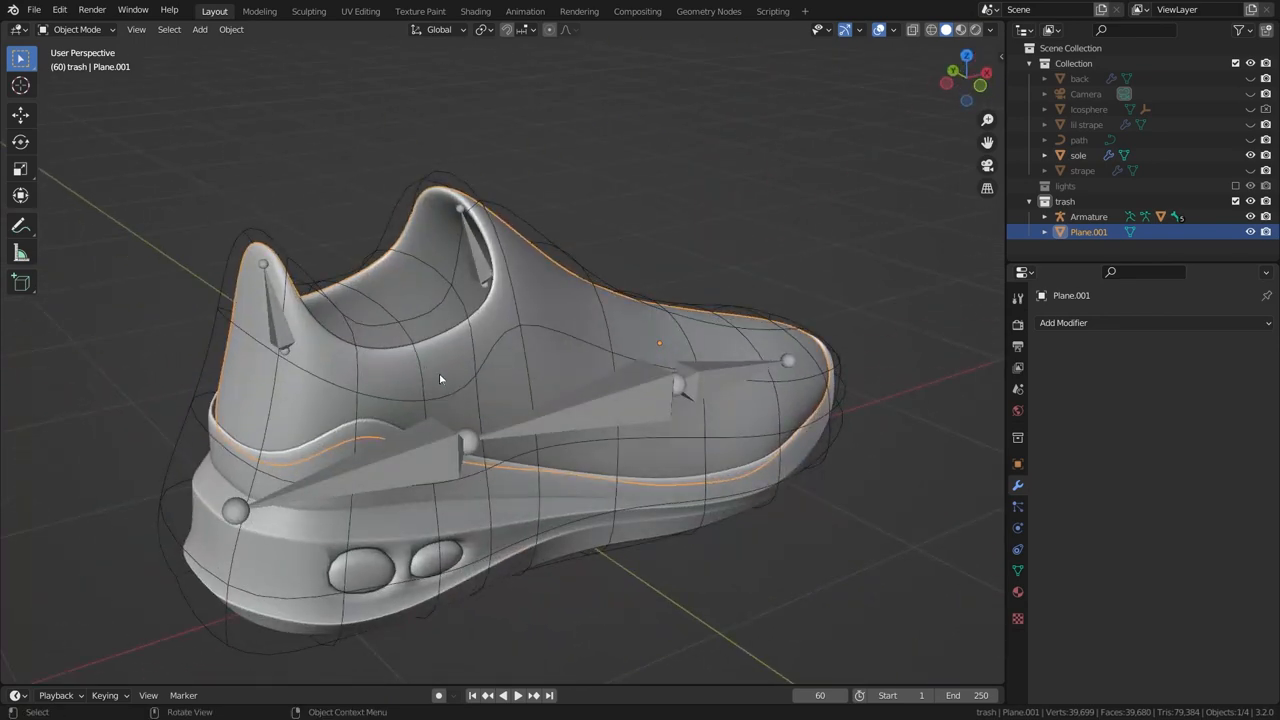
- Give the shoe upper a Mesh Deform modifier targeting the cage and bind it
click(1063, 322)
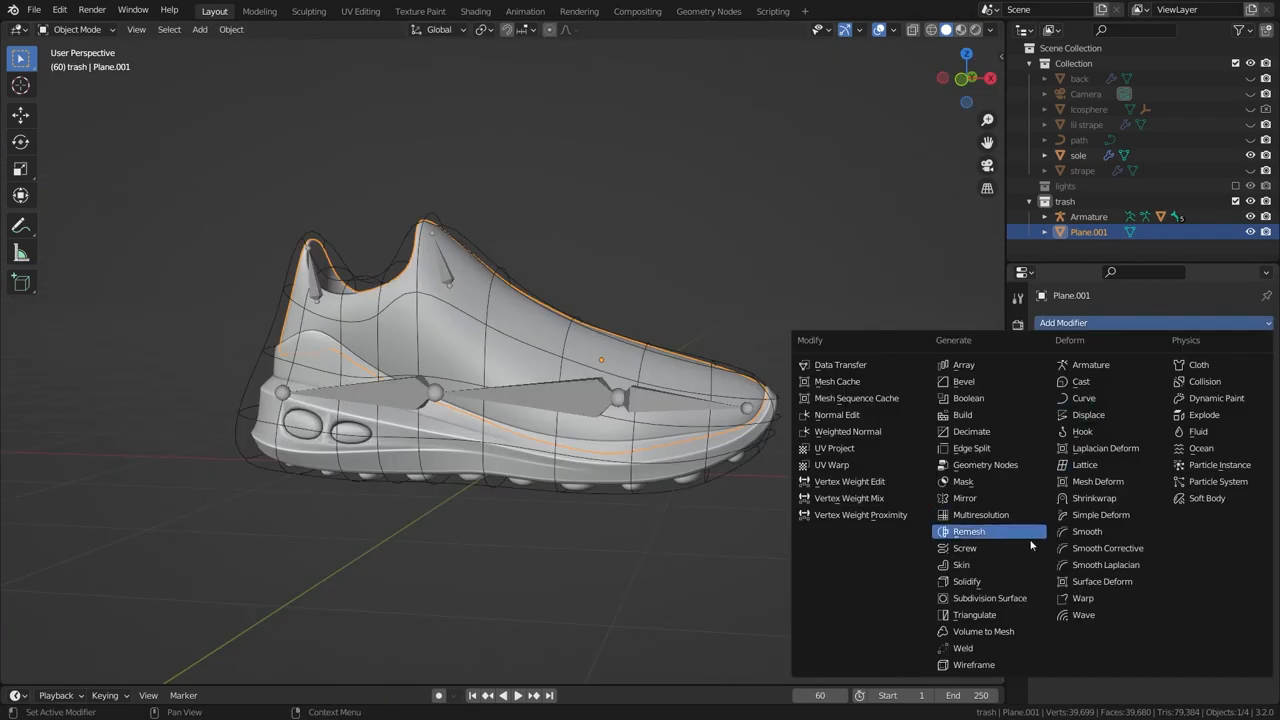
click(1100, 481)
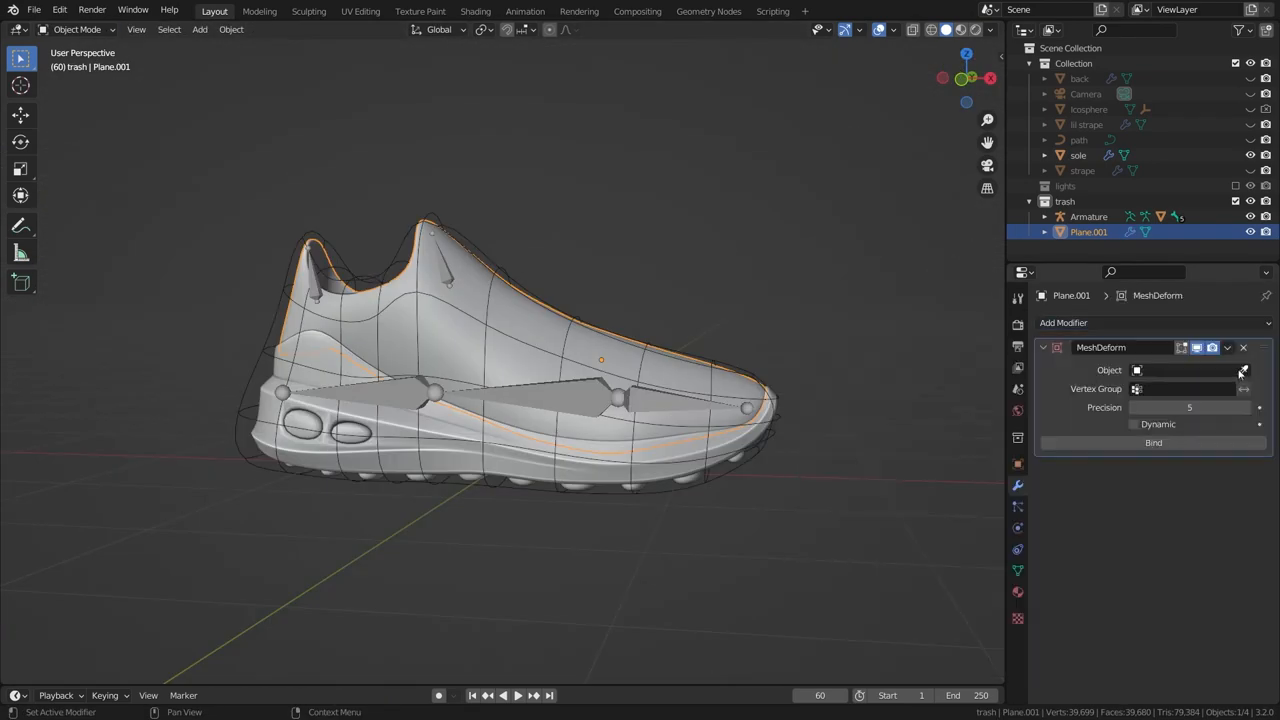
click(1190, 370)
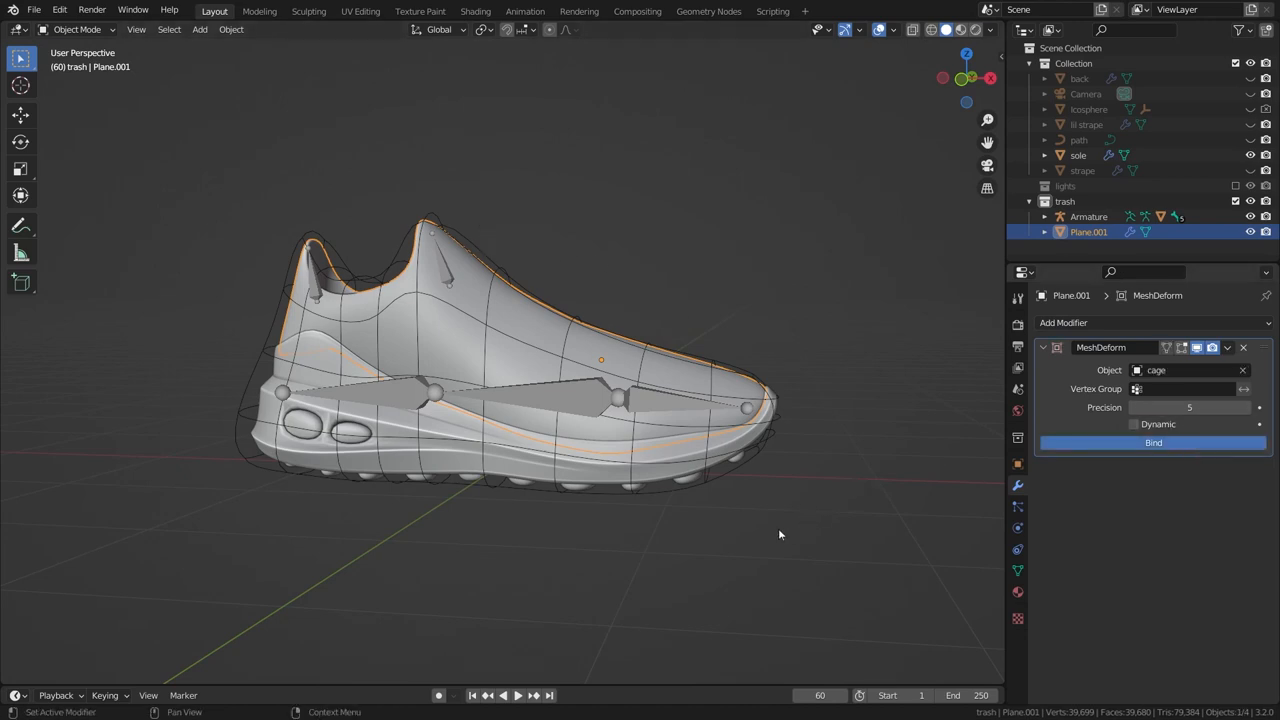
click(1152, 442)
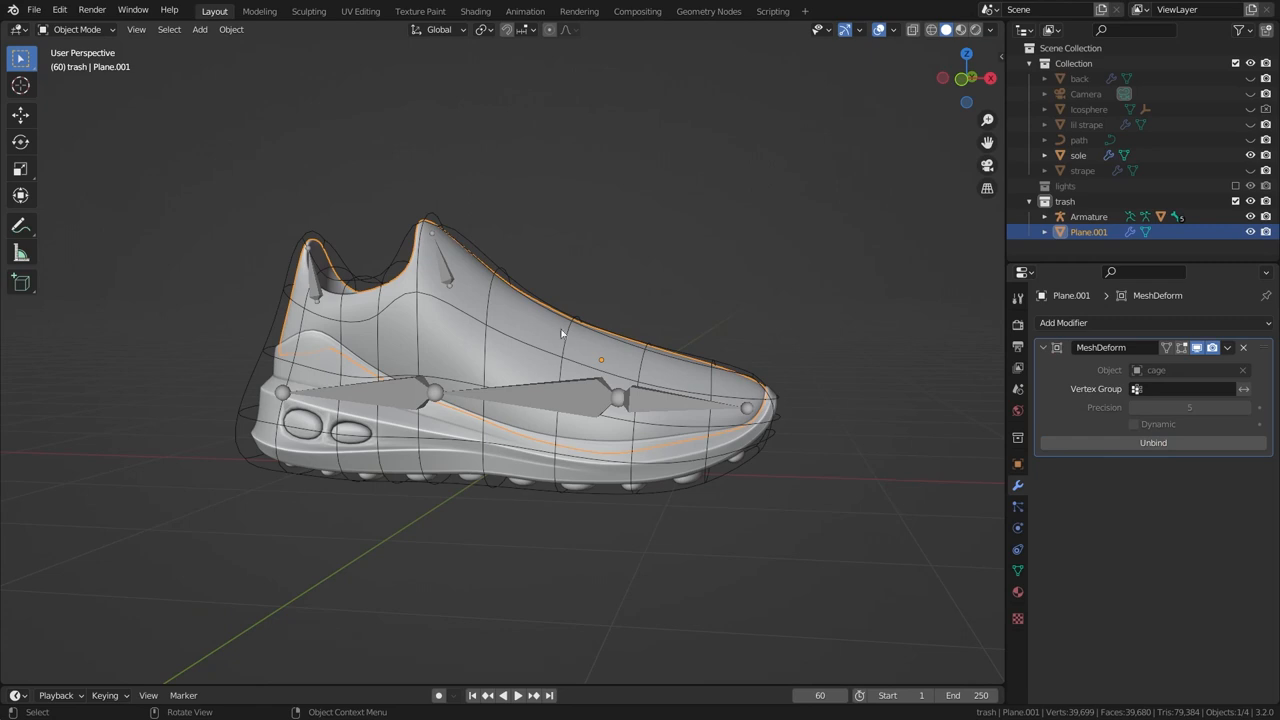
- Select the Armature and rotate the toe and middle bones to test the bend
click(1088, 216)
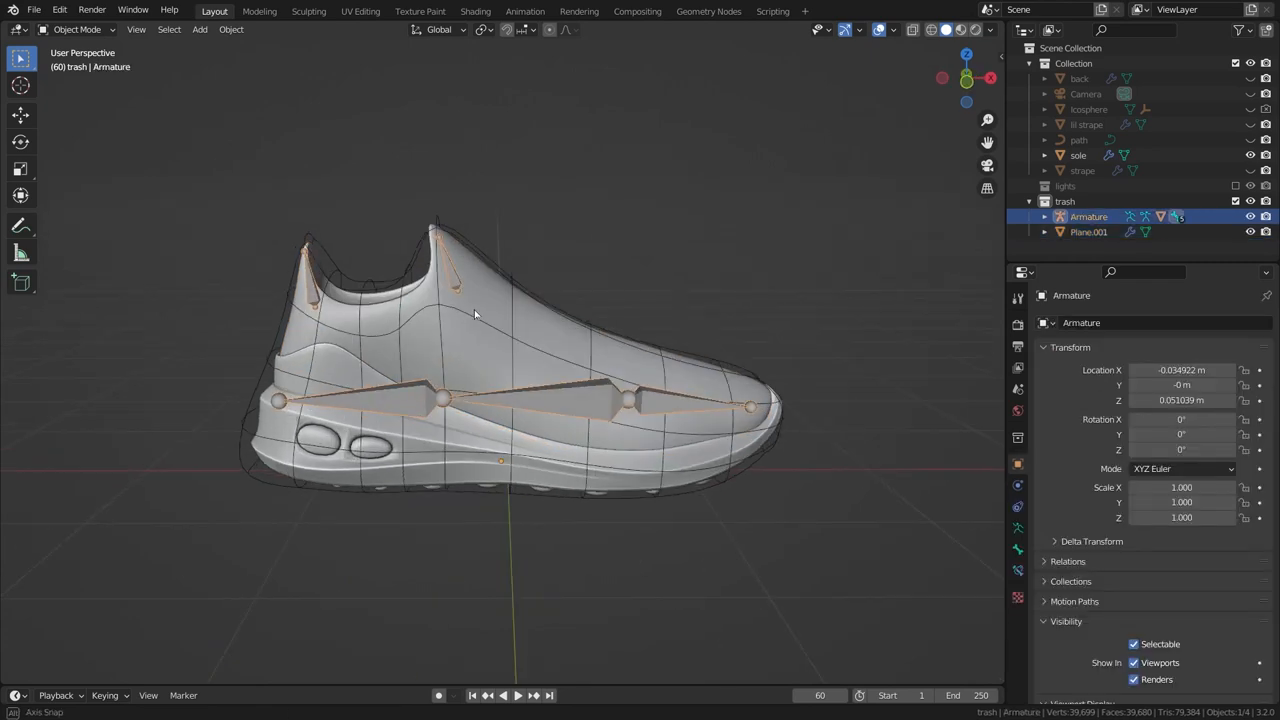
click(85, 29)
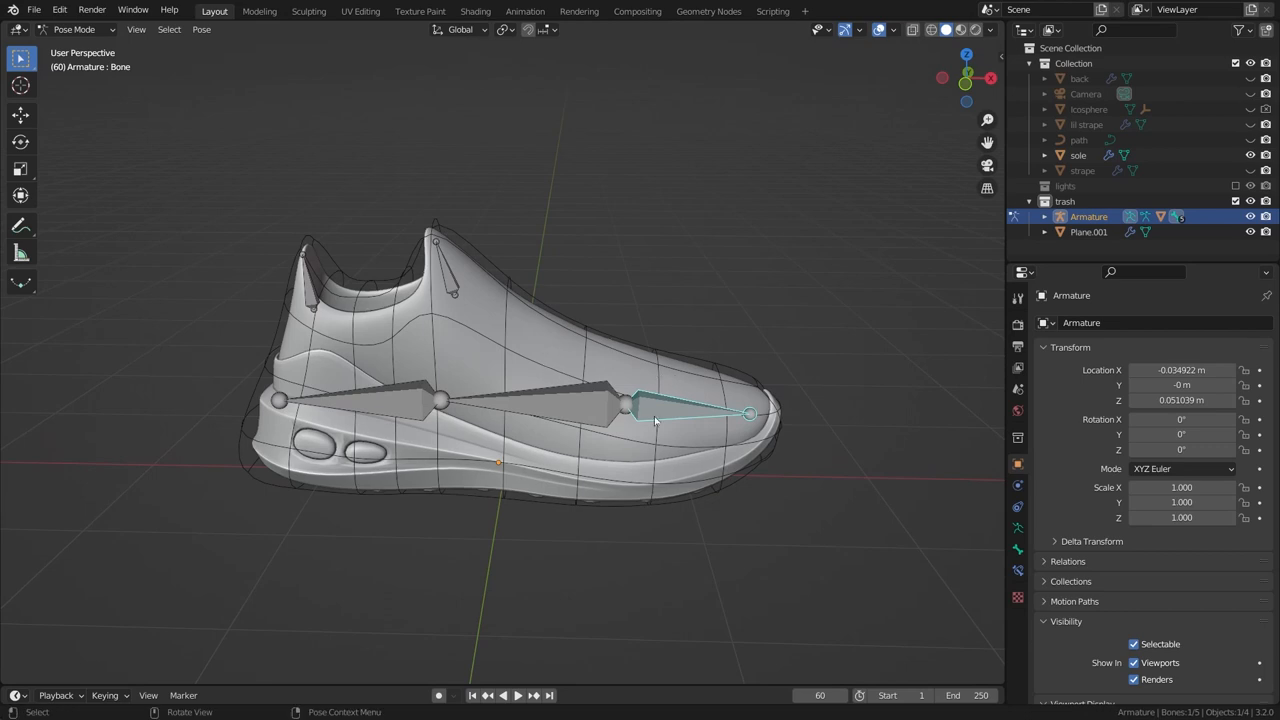
key(r)
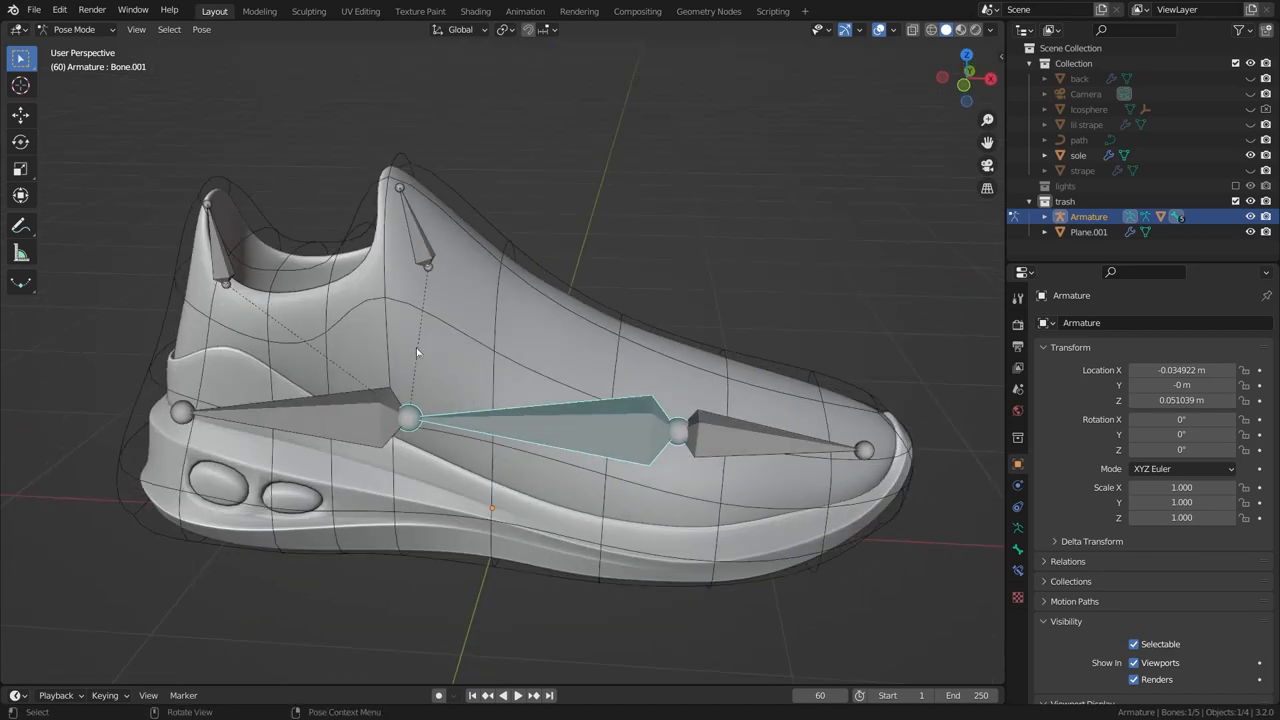
key(r)
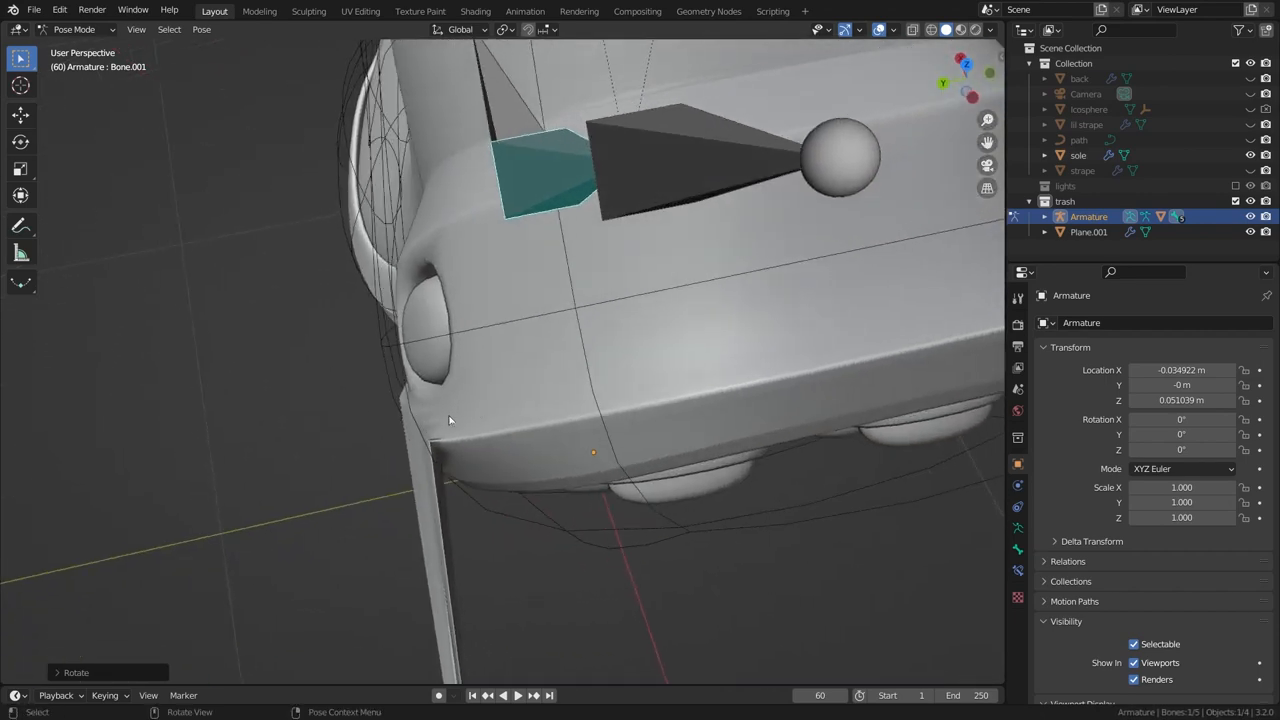
mouse_move(433, 449)
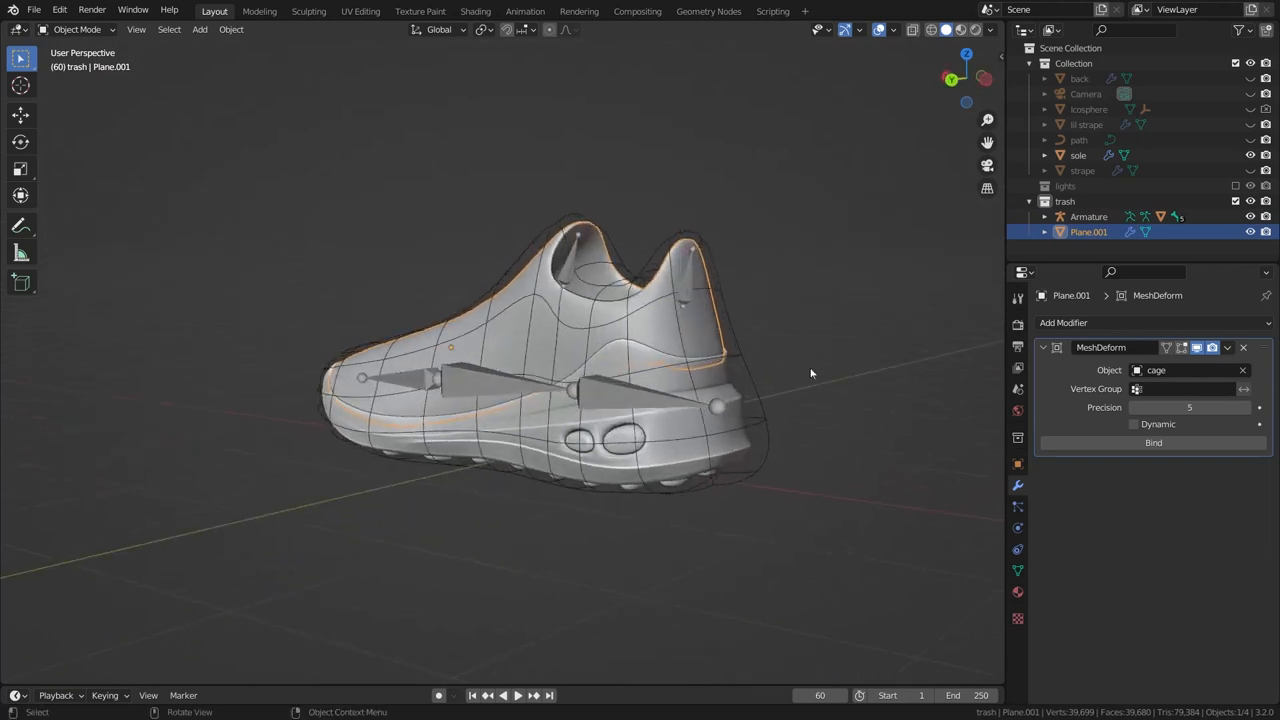
drag(810, 374, 716, 465)
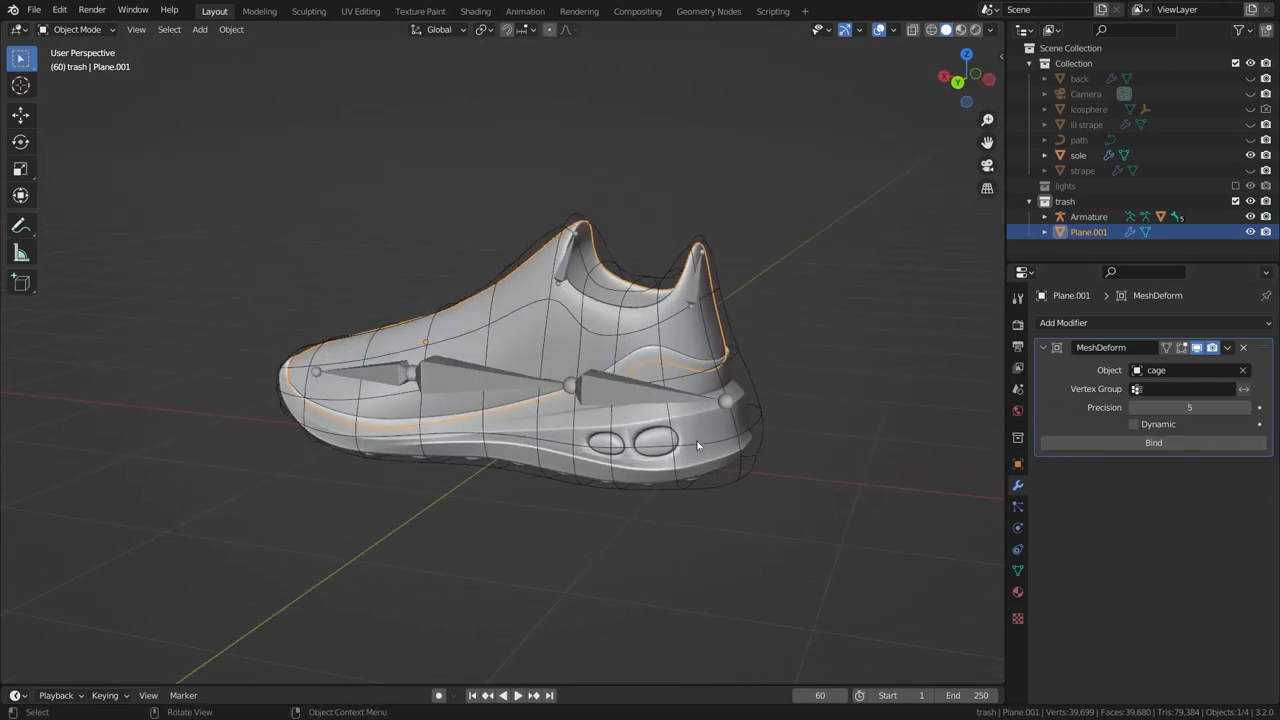
click(1078, 155)
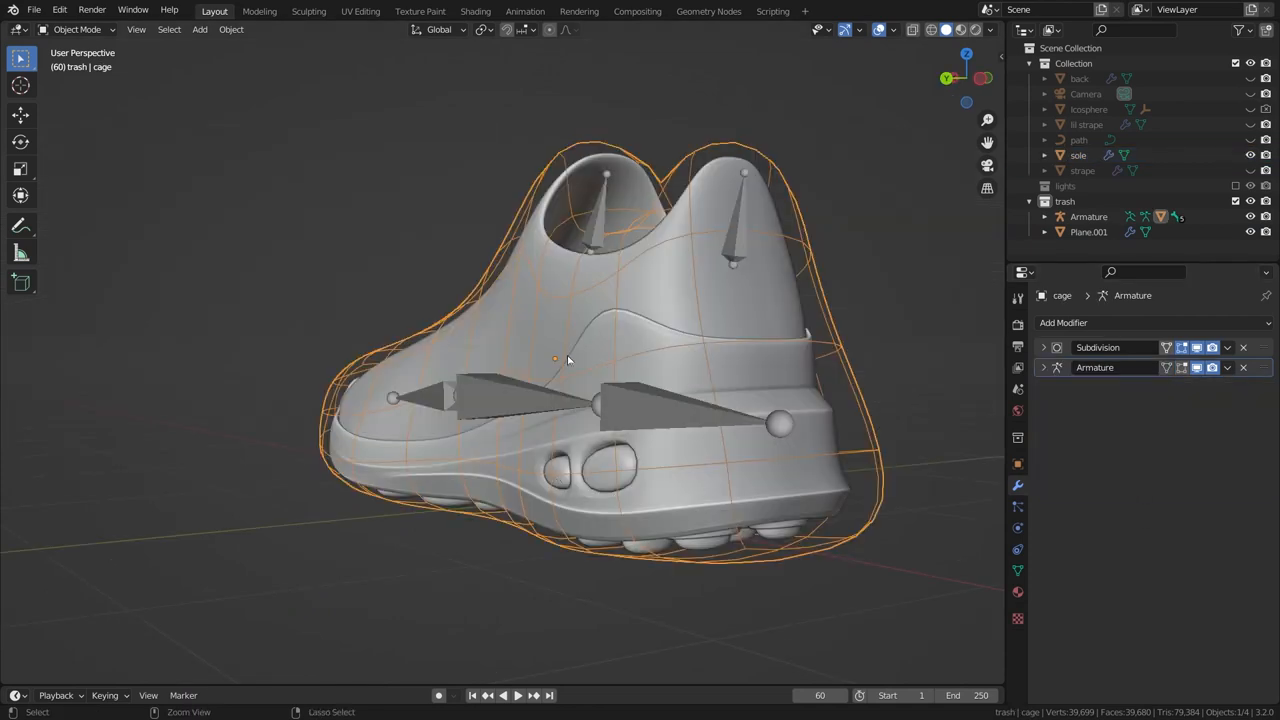
click(78, 28)
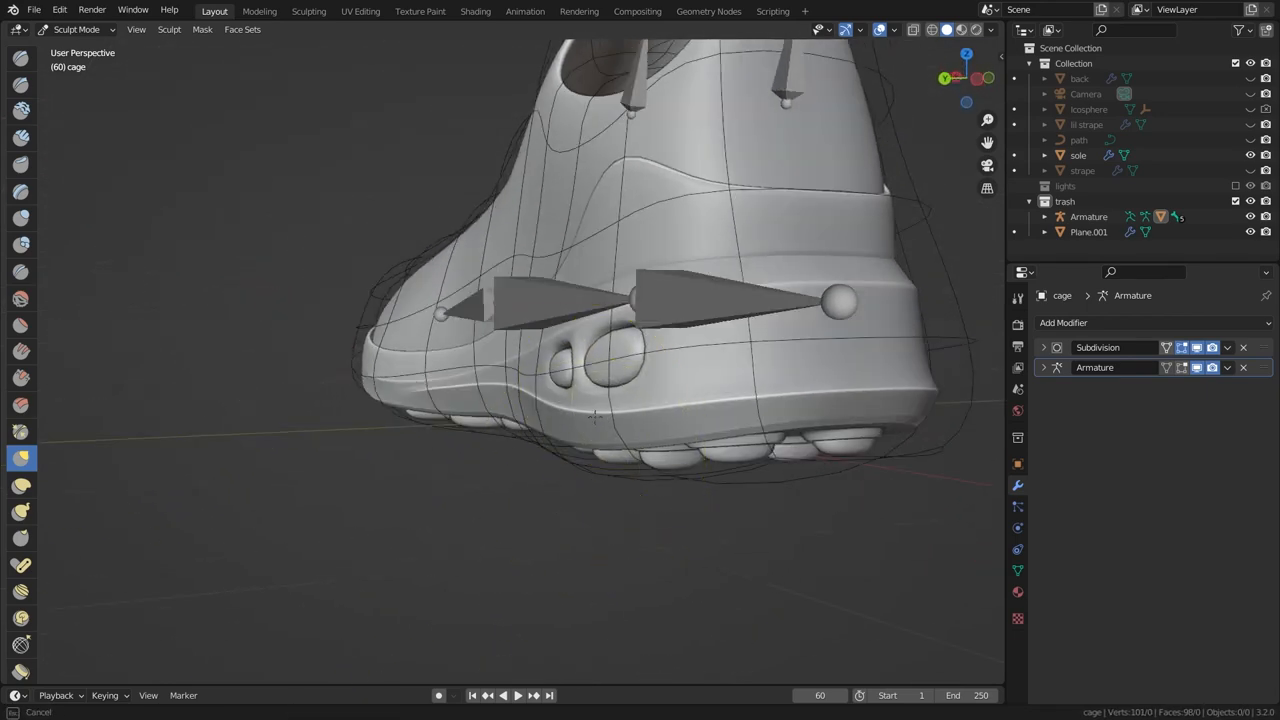
key(Tab)
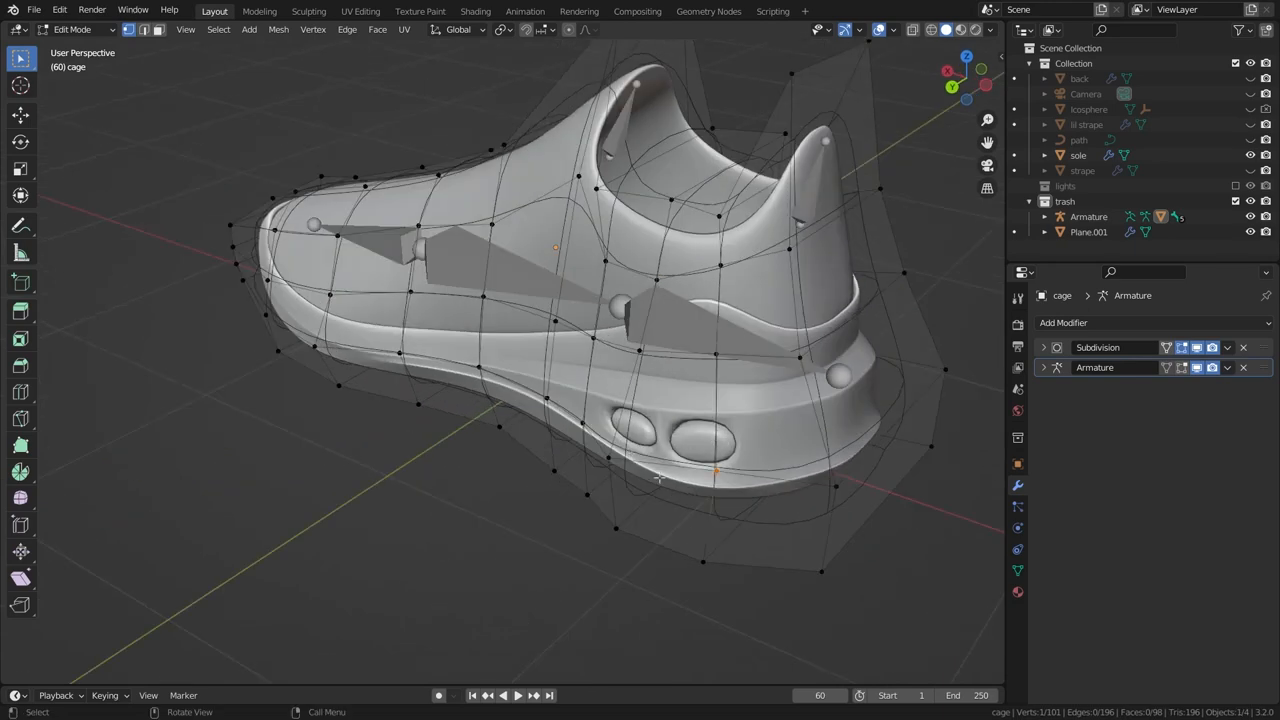
drag(658, 480, 361, 430)
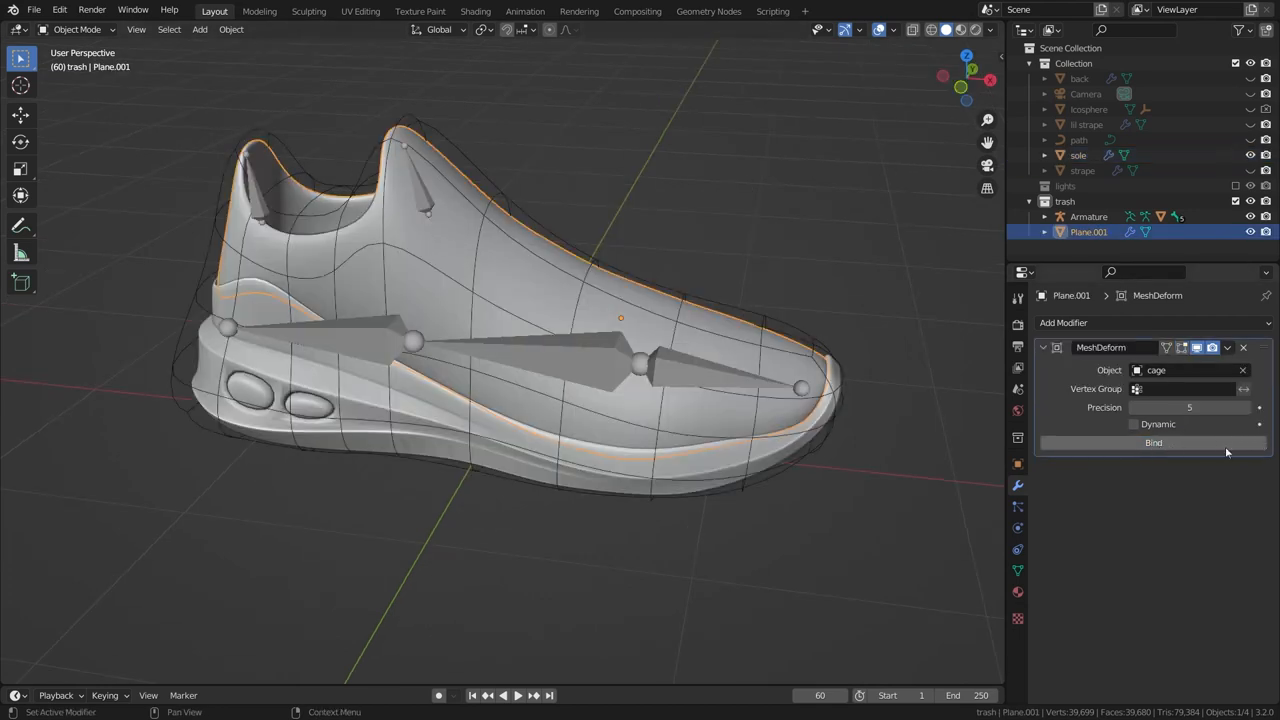
mouse_move(1155, 442)
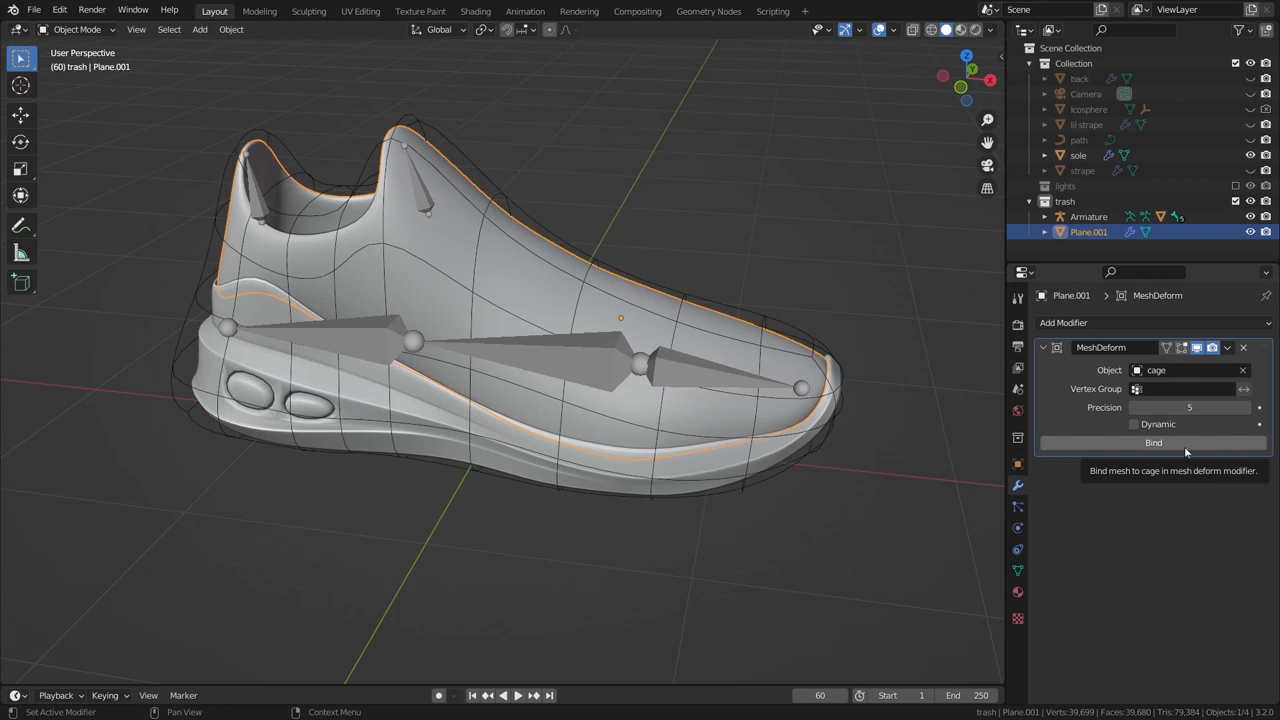
- Rebind Plane.001's Mesh Deform to the cage and select the Armature
click(1088, 216)
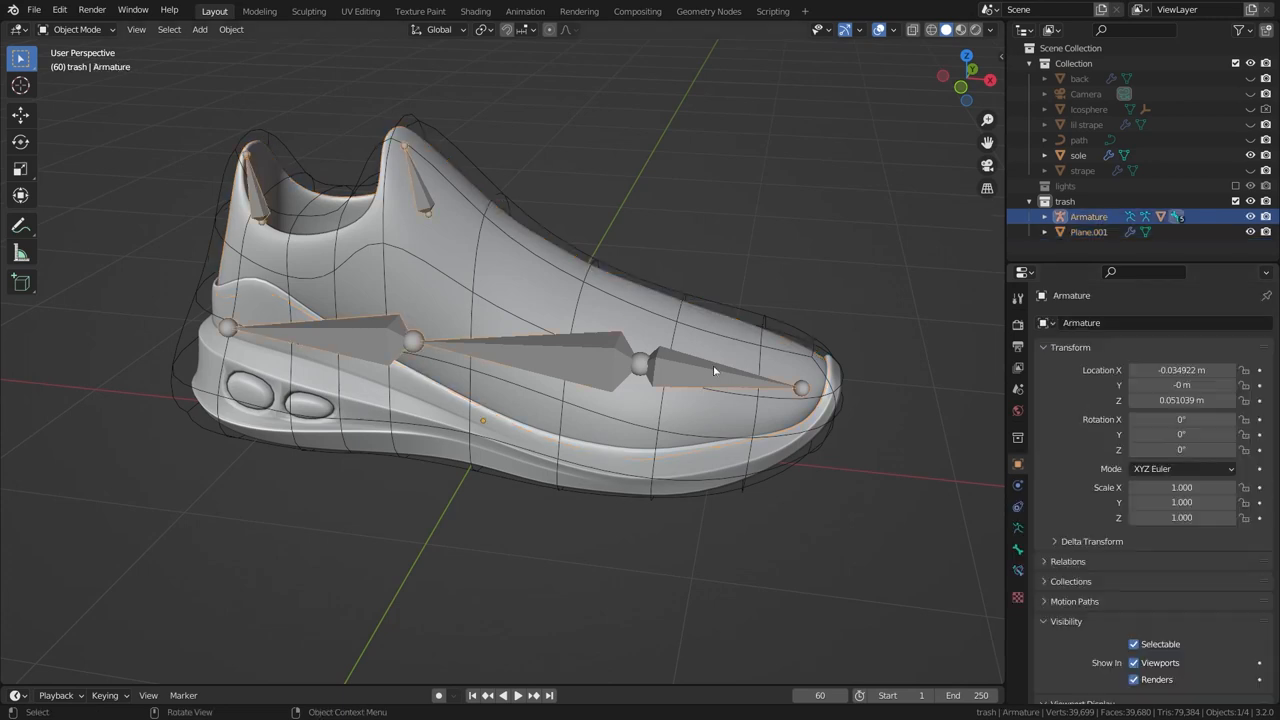
click(73, 29)
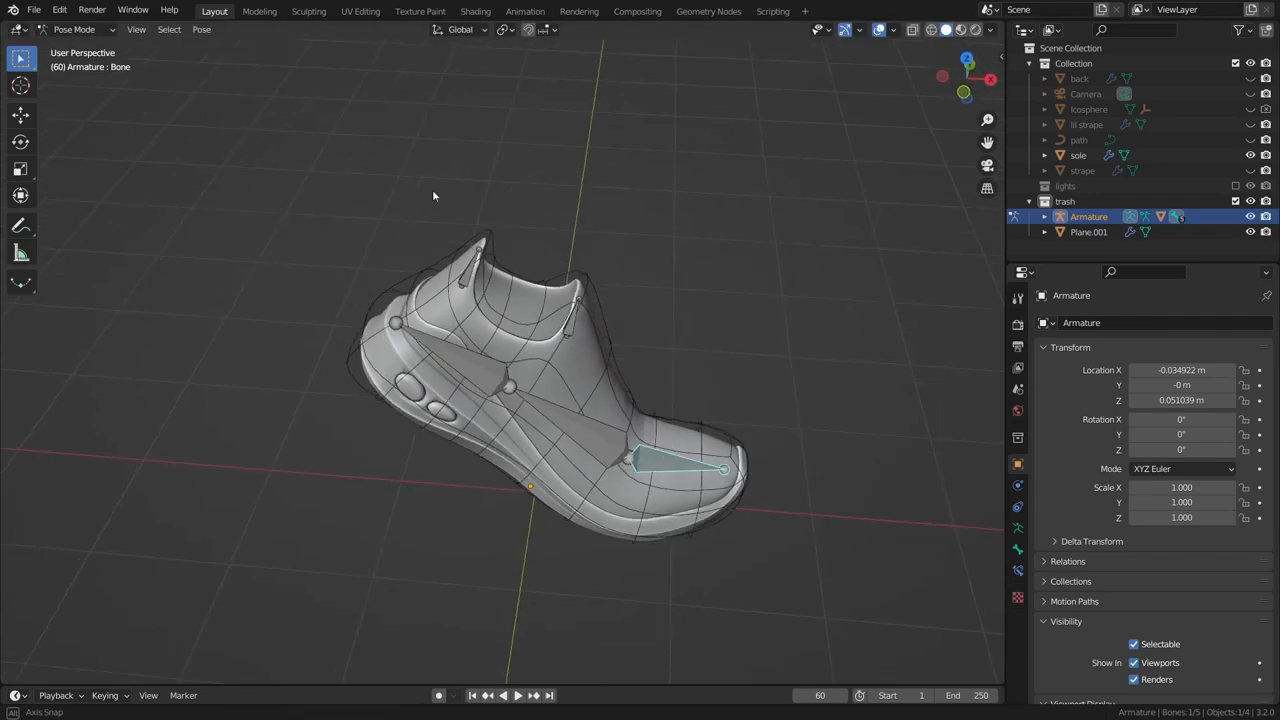
- Rotate Bone.003 and Bone.001, orbiting around to check the sneaker bends smoothly
drag(433, 196, 407, 363)
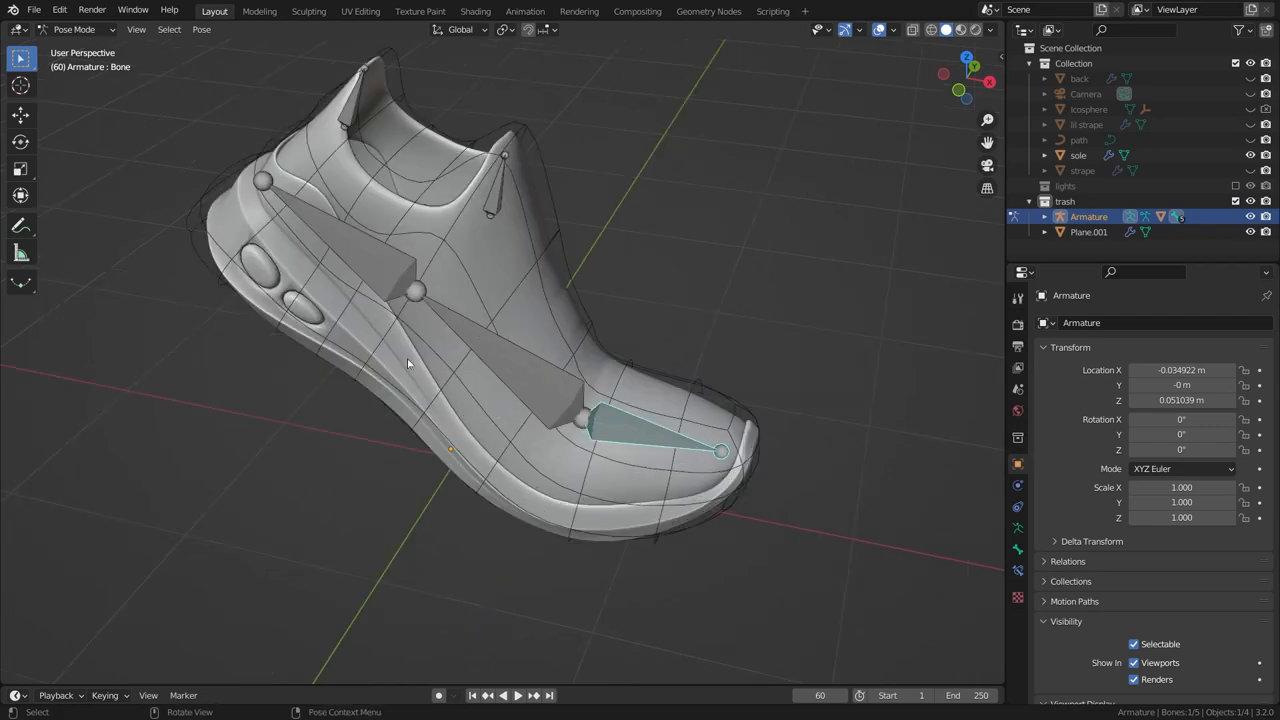
key(r)
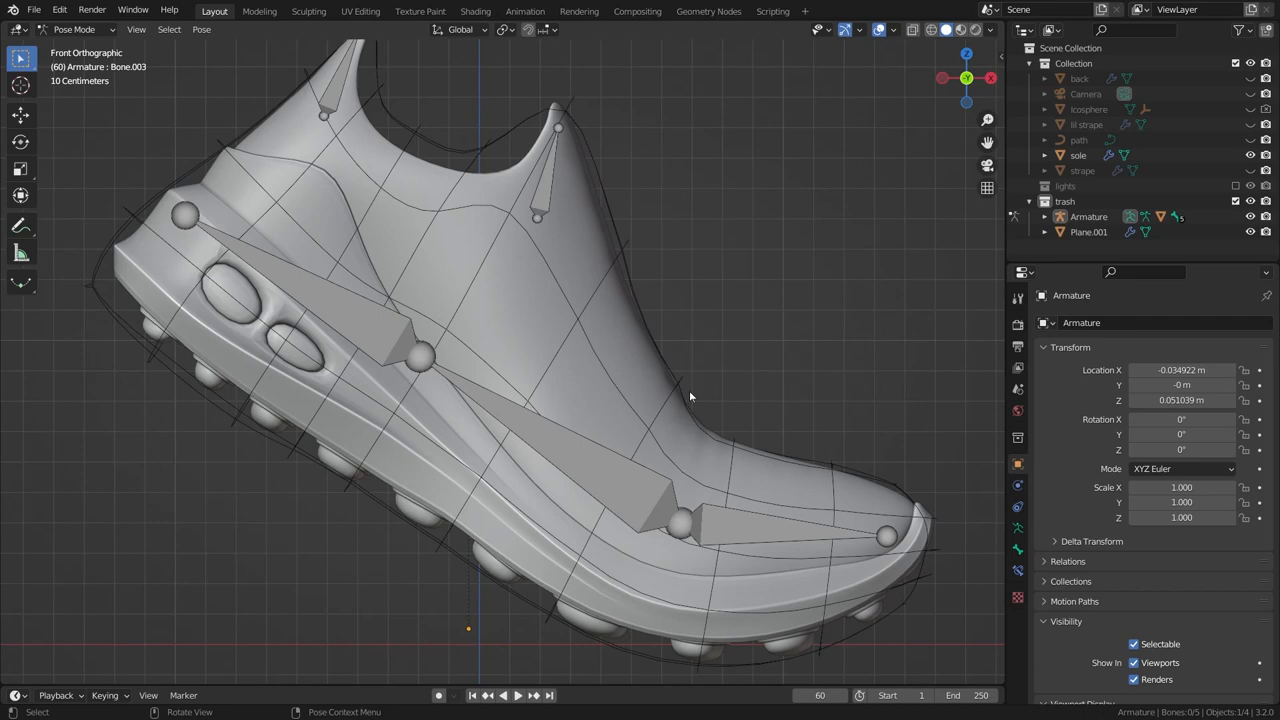
mouse_move(577, 467)
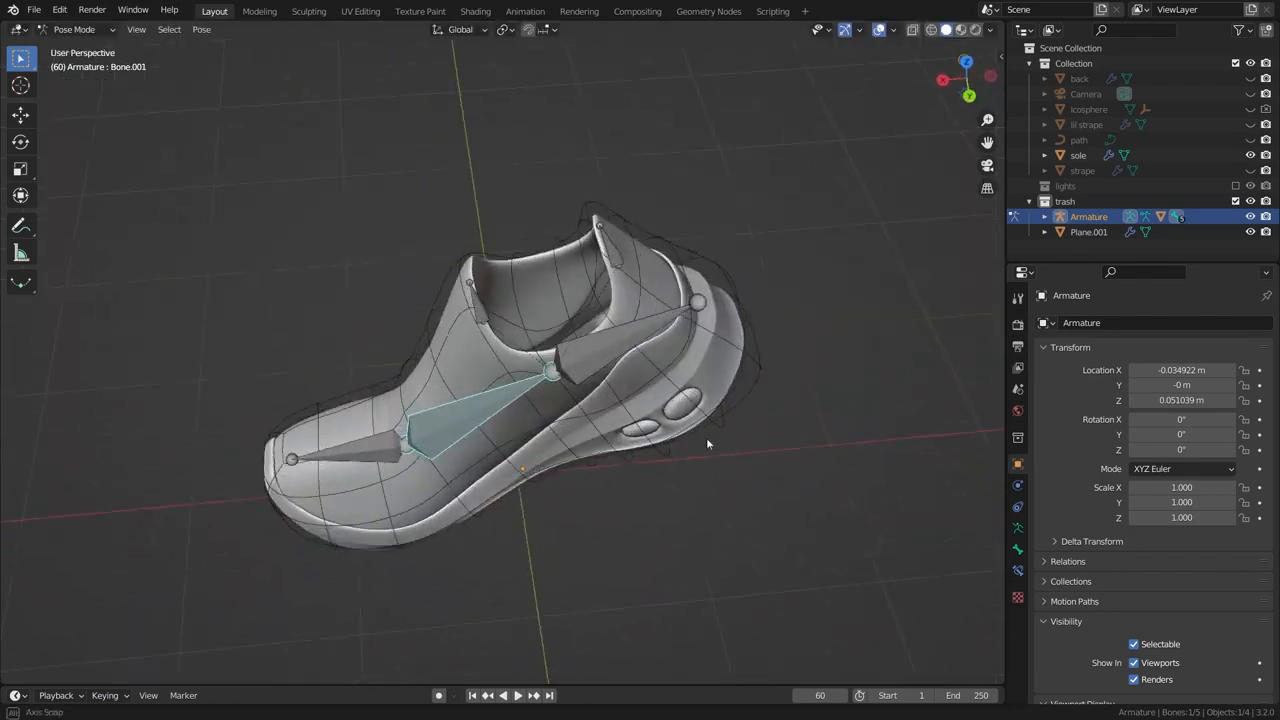
drag(708, 444, 512, 298)
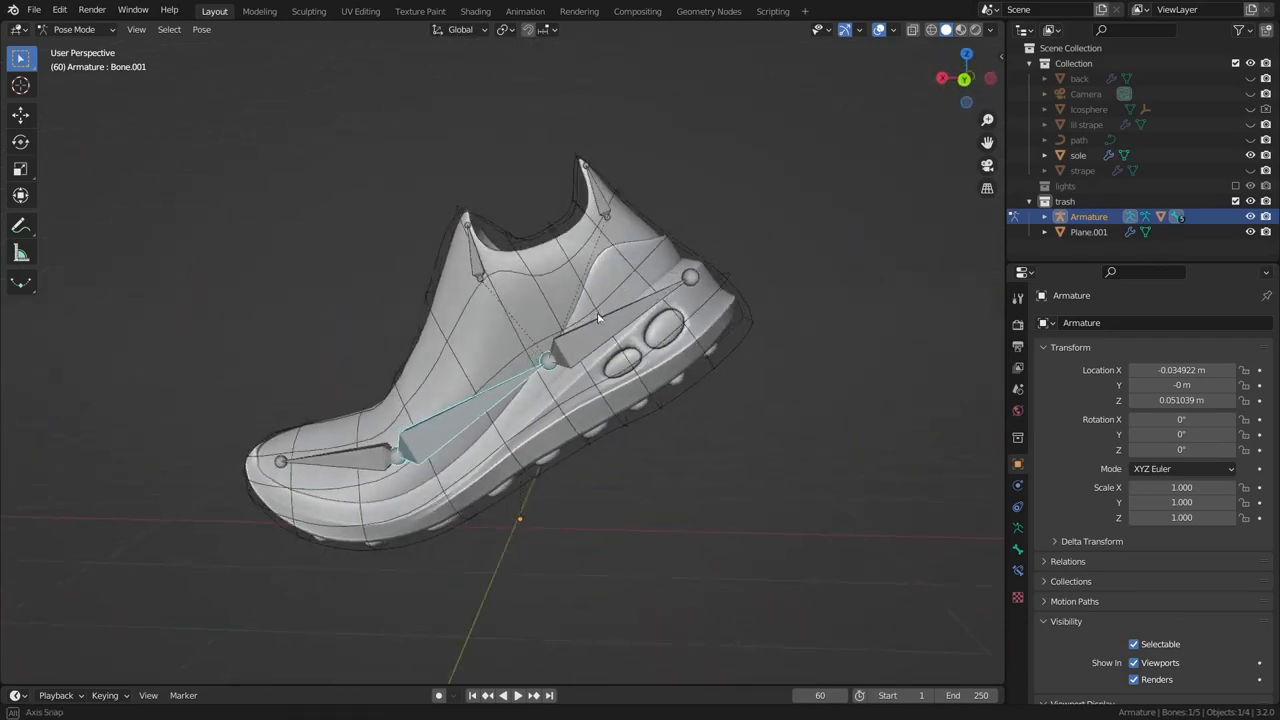
drag(595, 318, 595, 351)
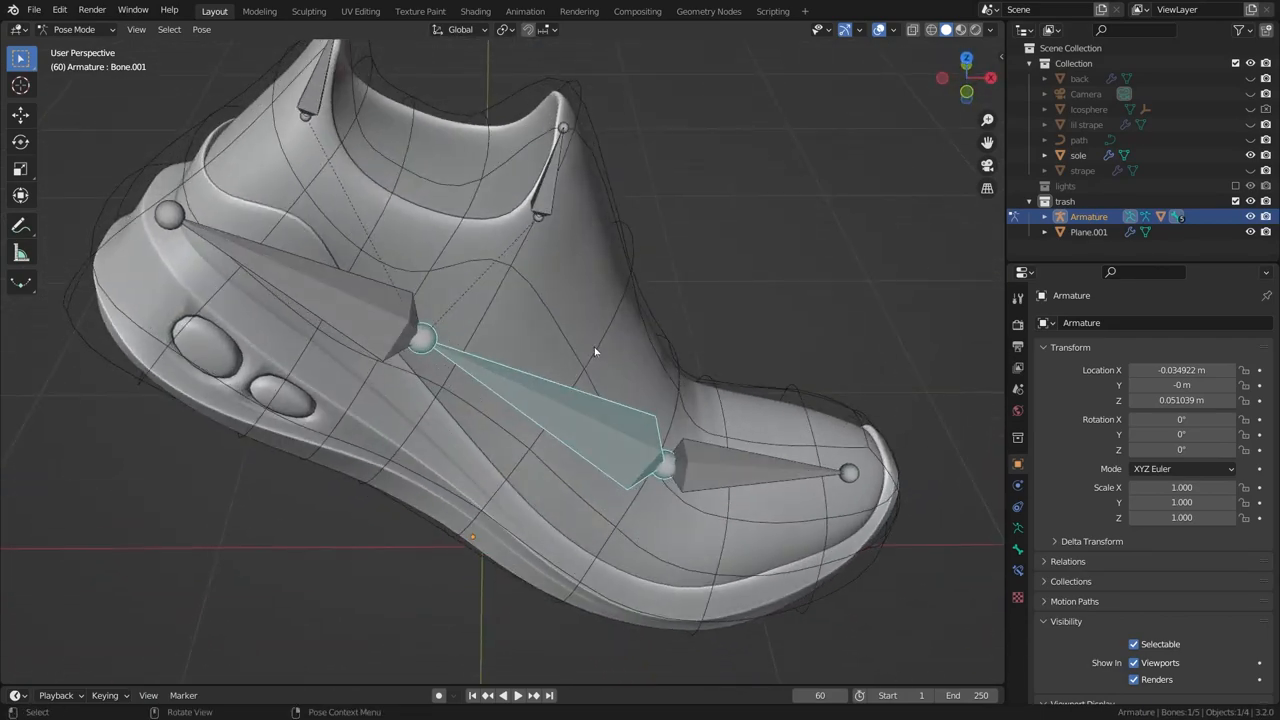
drag(595, 351, 335, 278)
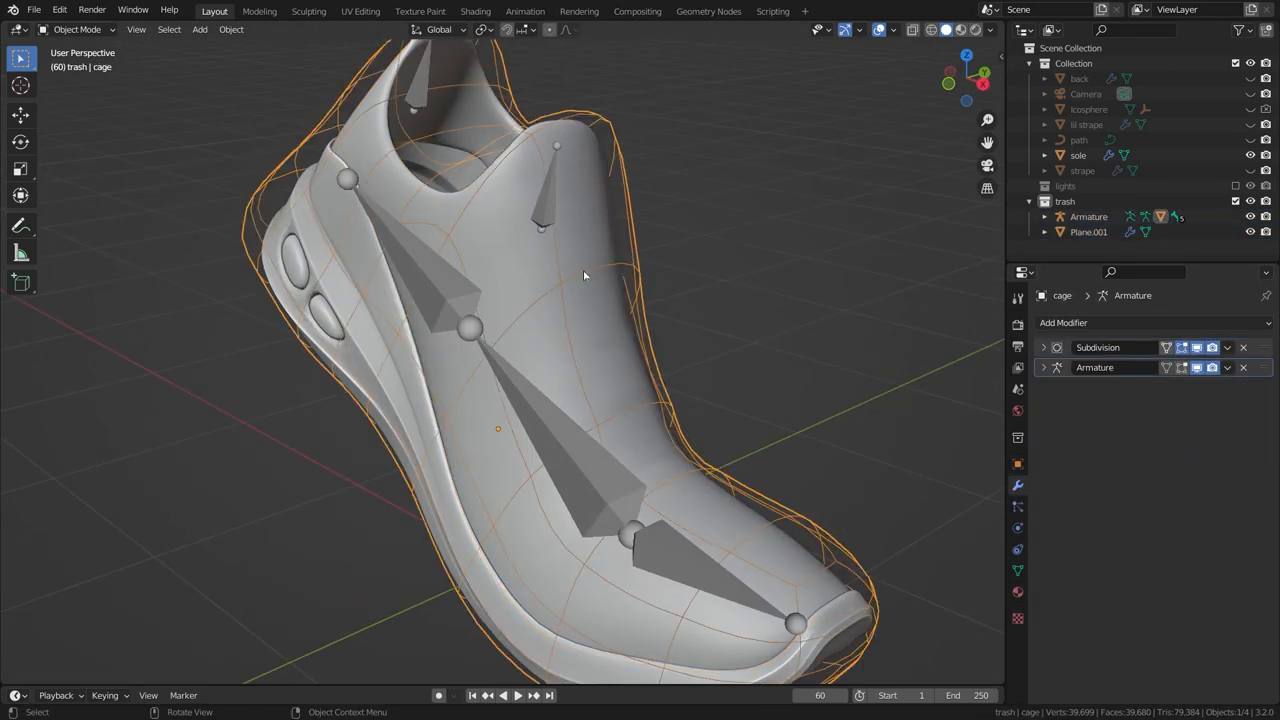
click(1088, 231)
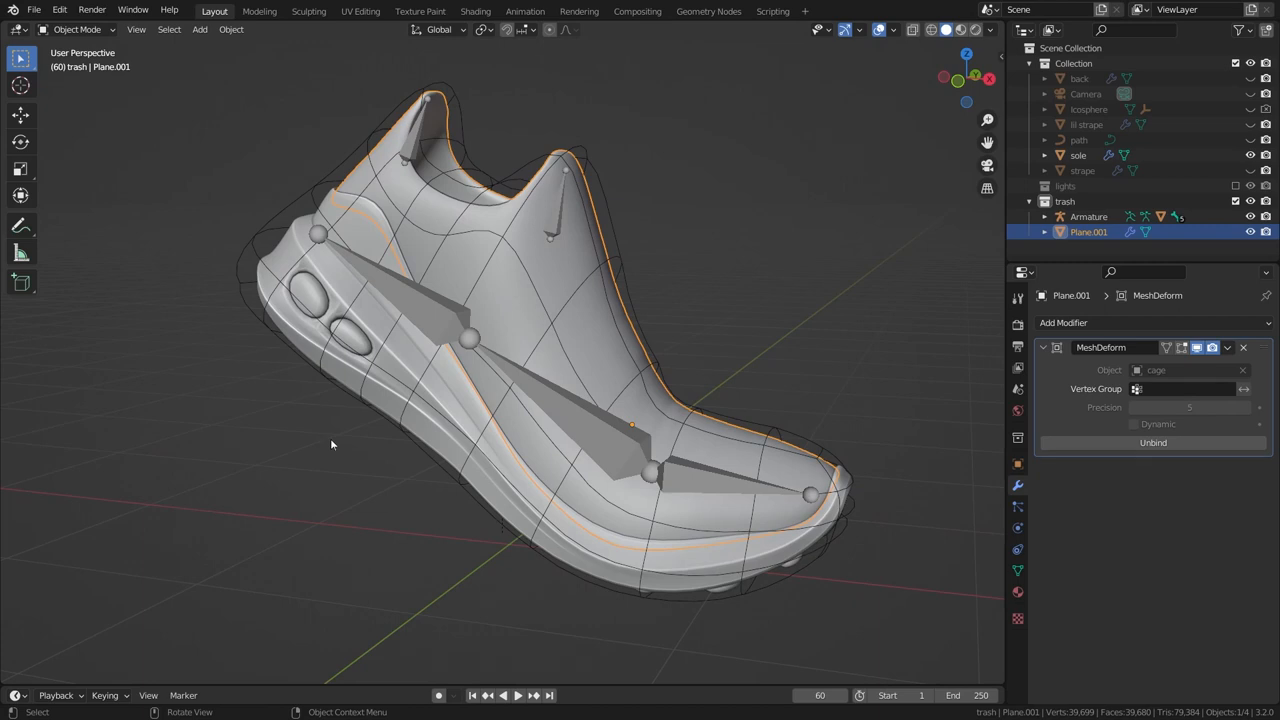
key(KP_1)
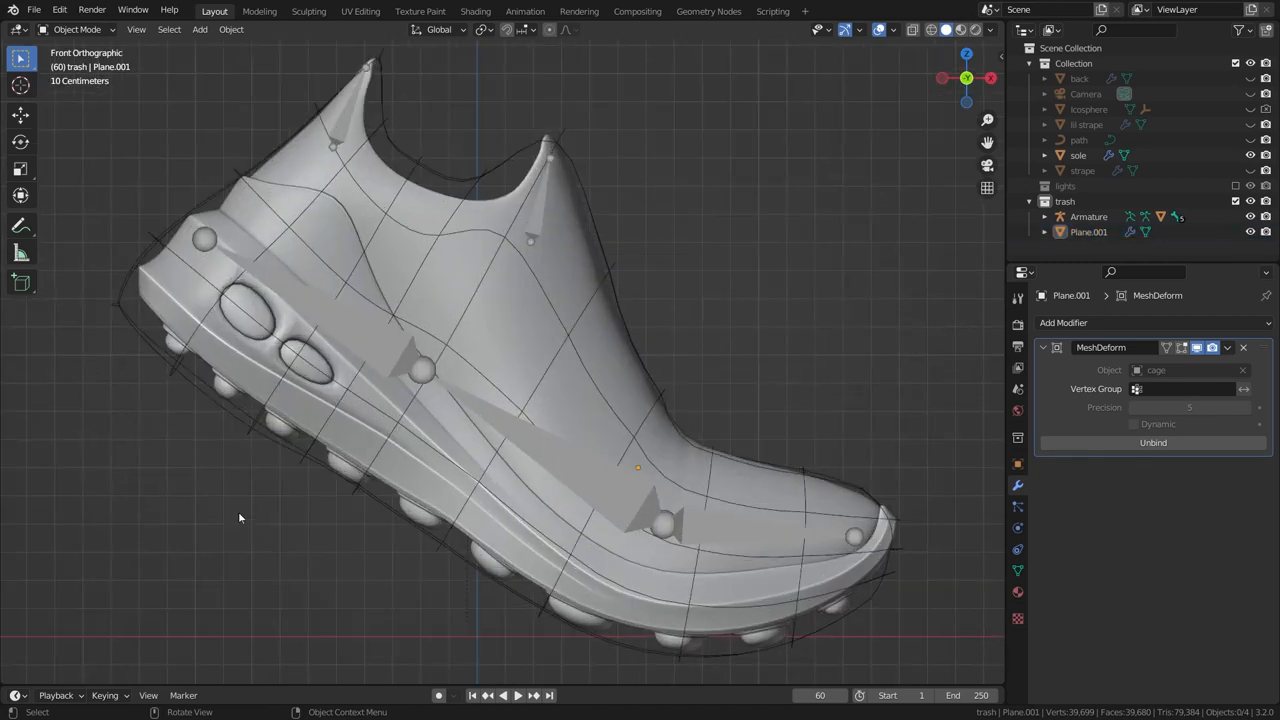
mouse_move(236, 470)
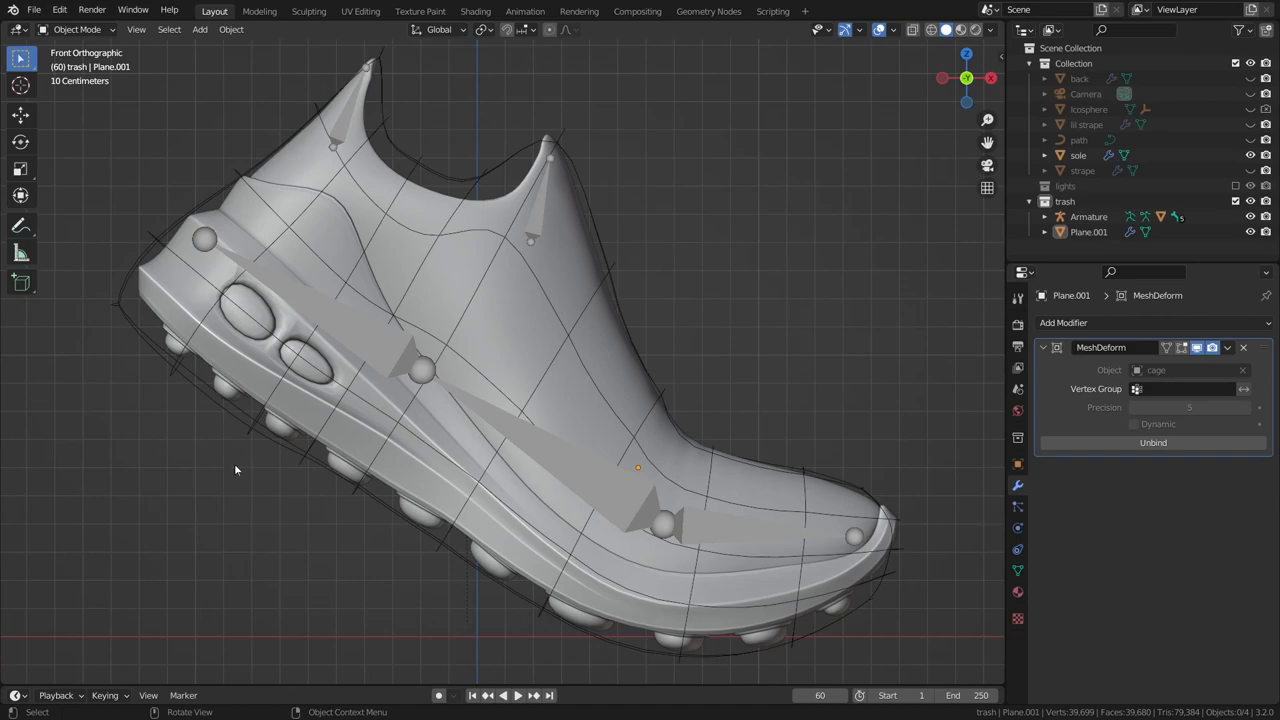